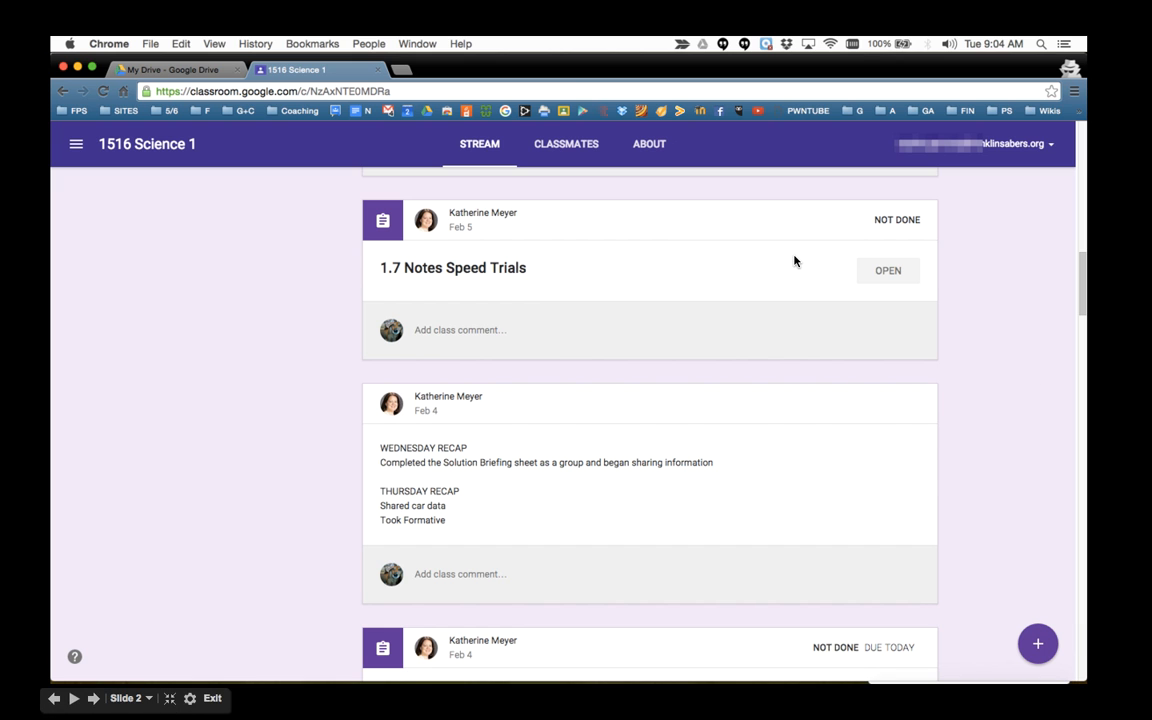
mouse_move(784, 244)
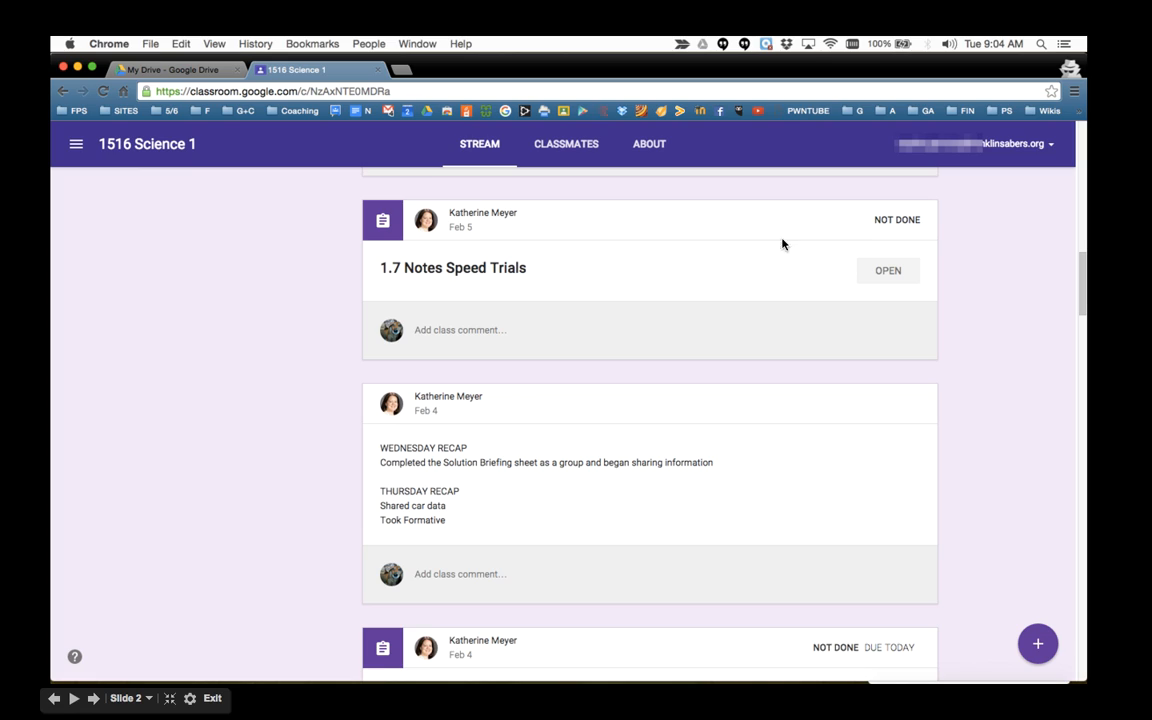
mouse_move(630, 308)
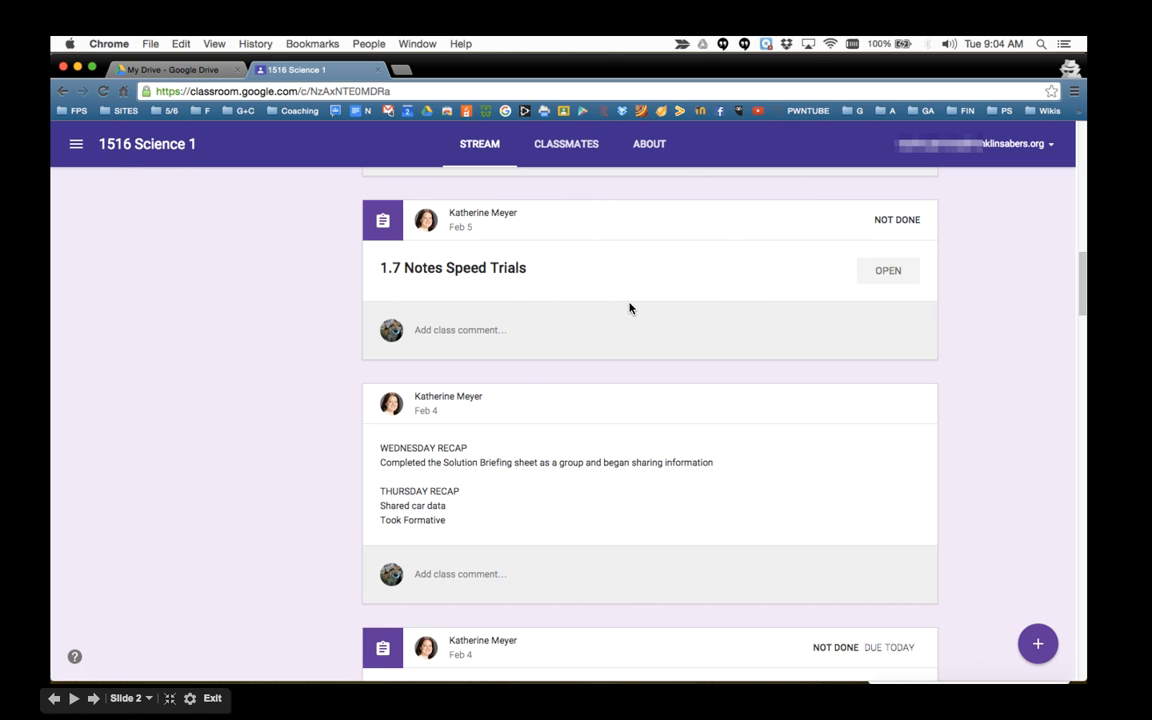
mouse_move(636, 276)
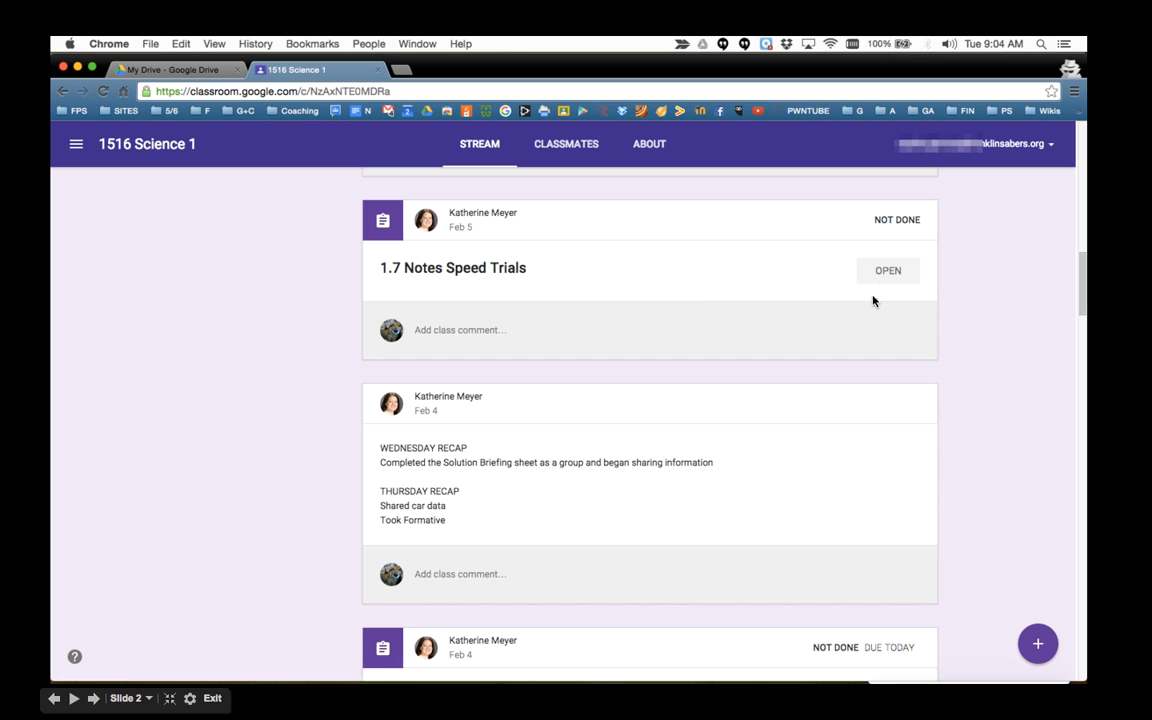
Step: Open the 1.7 Notes Speed Trials assignment from the class stream
click(888, 270)
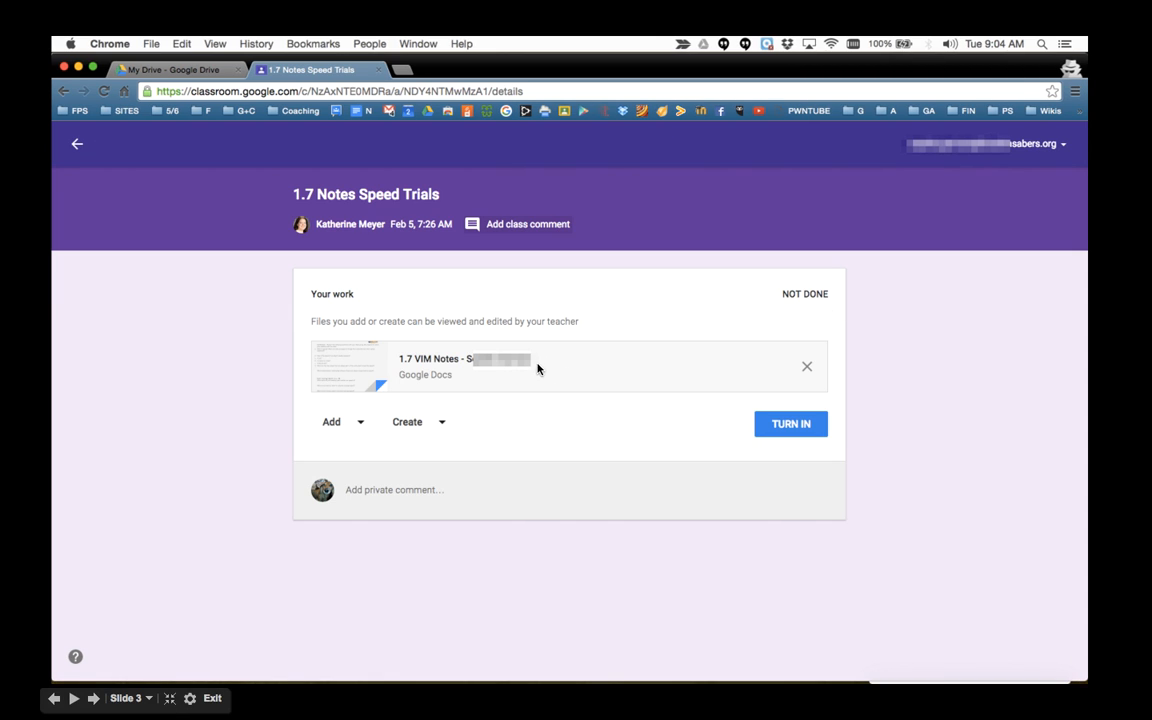
mouse_move(442, 368)
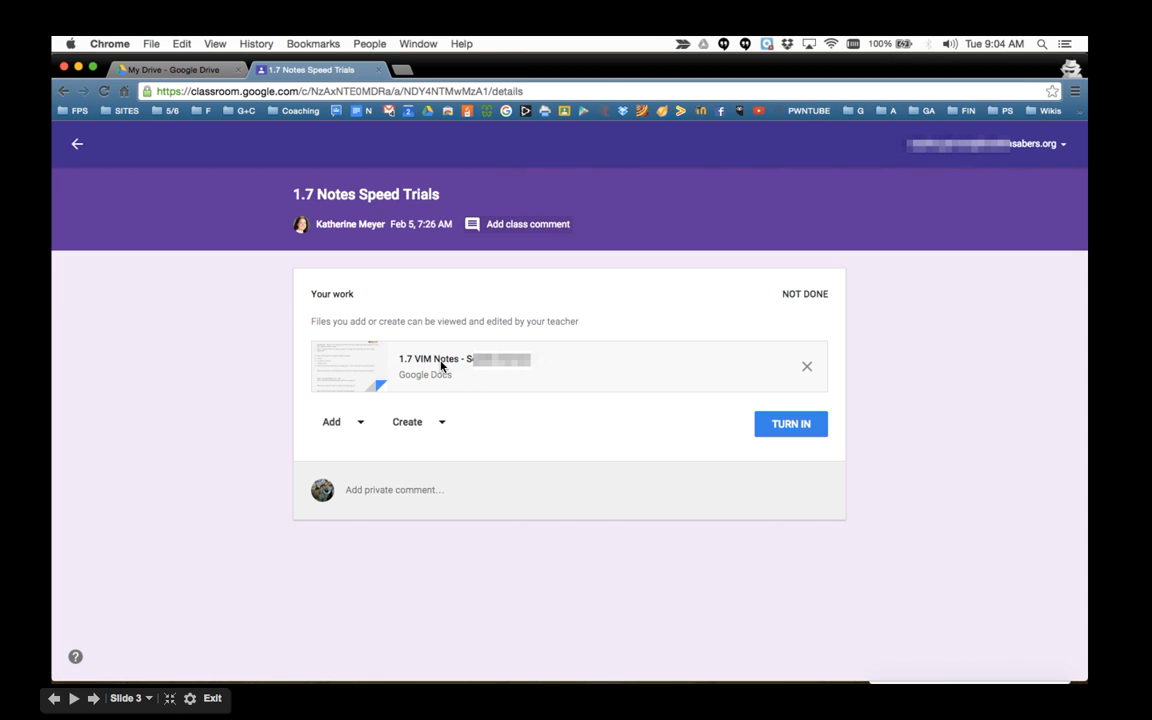
Step: Open the attached 1.7 VIM Notes Google Doc from the assignment
click(440, 364)
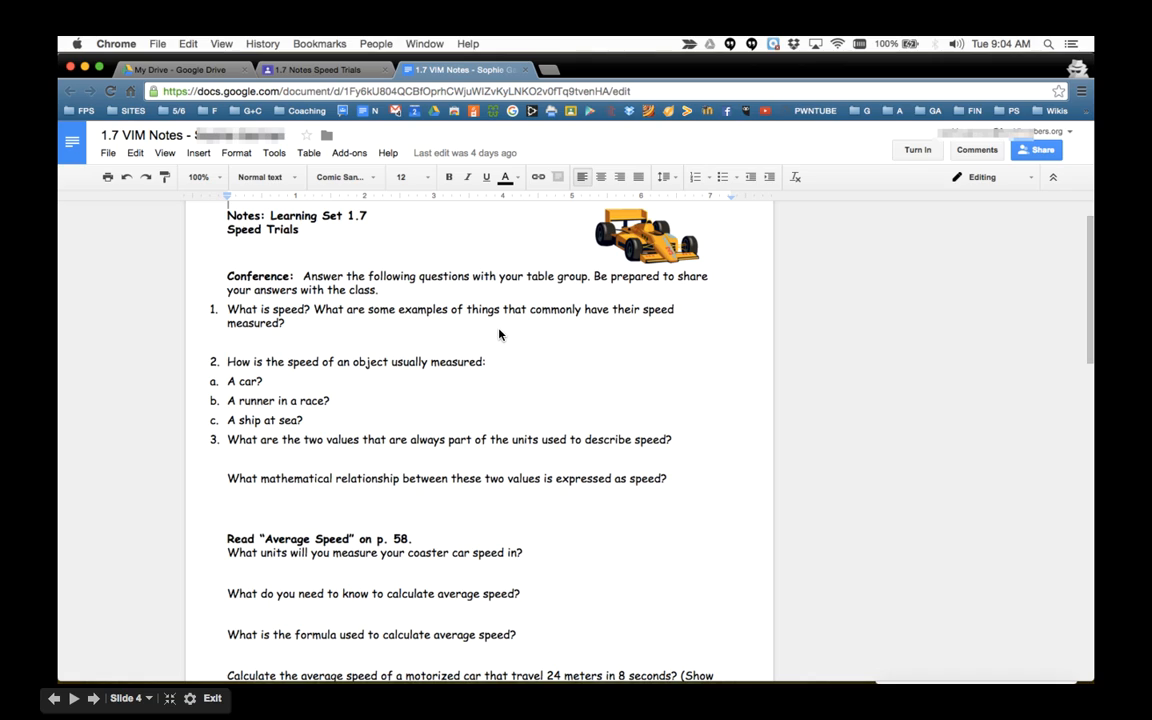
mouse_move(392, 304)
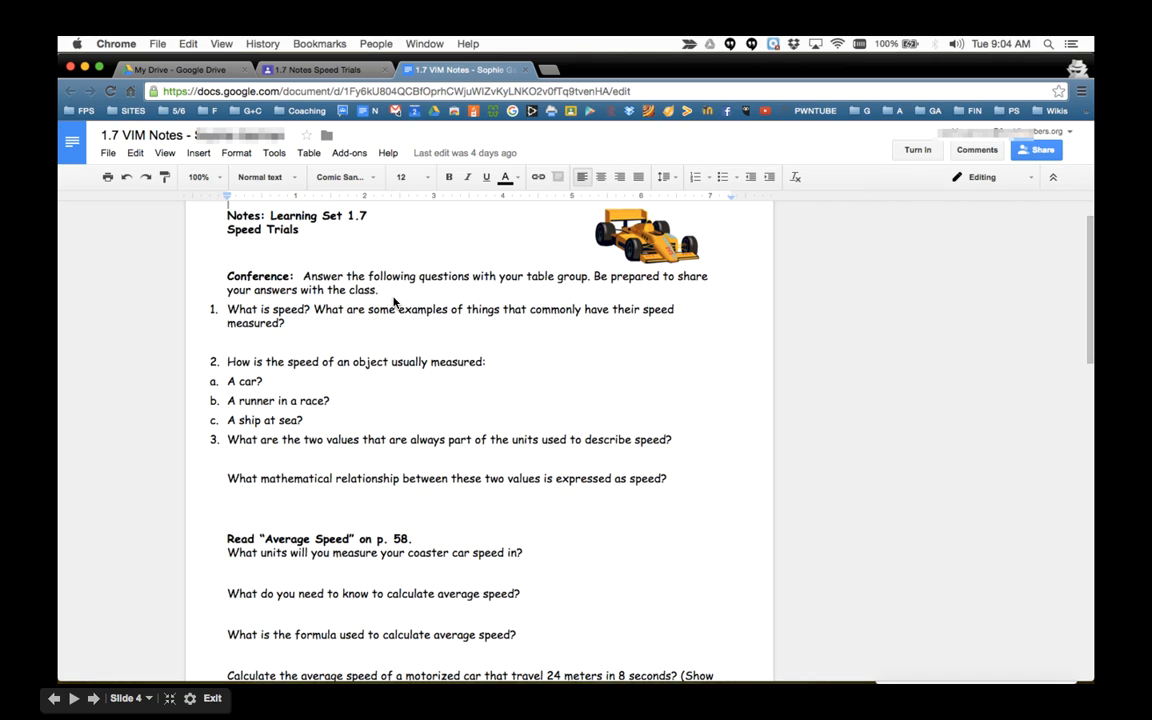
mouse_move(340, 504)
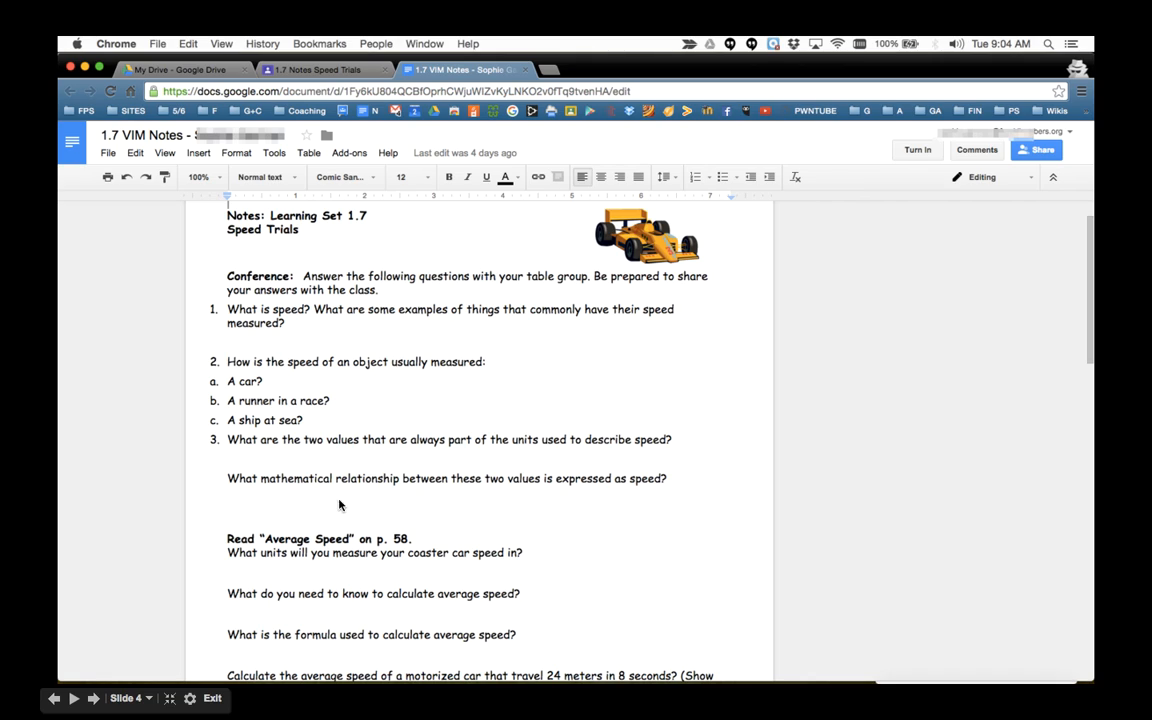
mouse_move(404, 506)
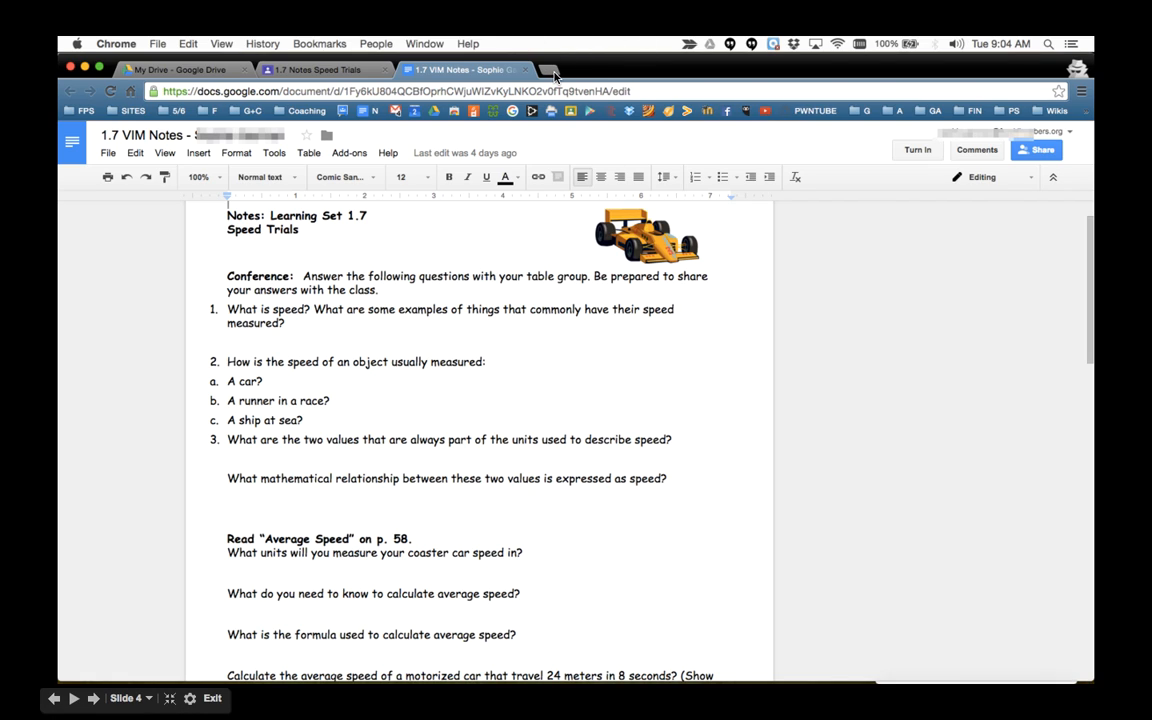
Step: Switch to Drive and view the Classroom > 1516 Science 1 folder of VIM Notes files
click(170, 68)
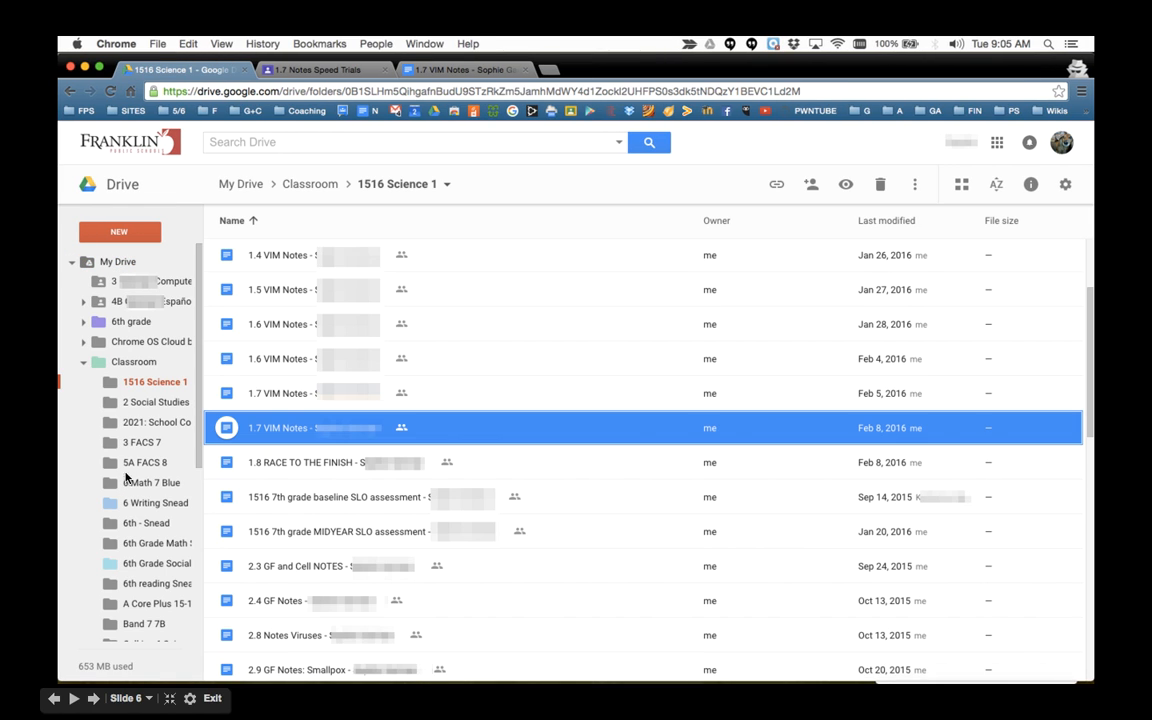
mouse_move(104, 368)
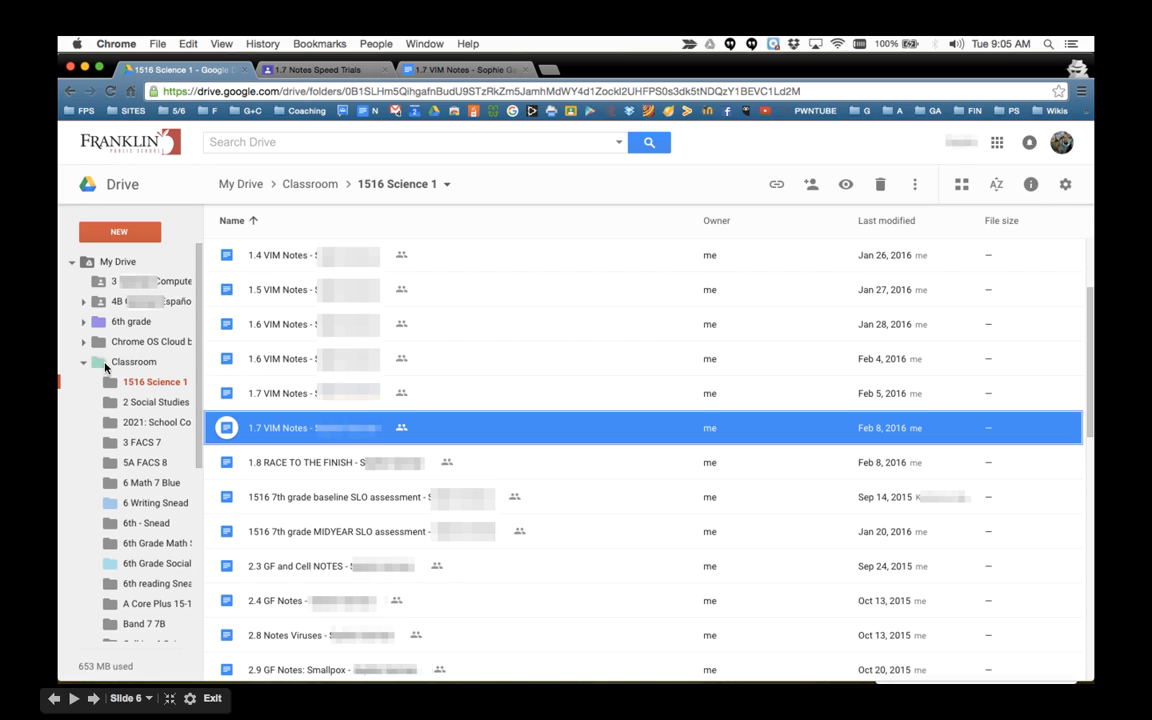
mouse_move(126, 568)
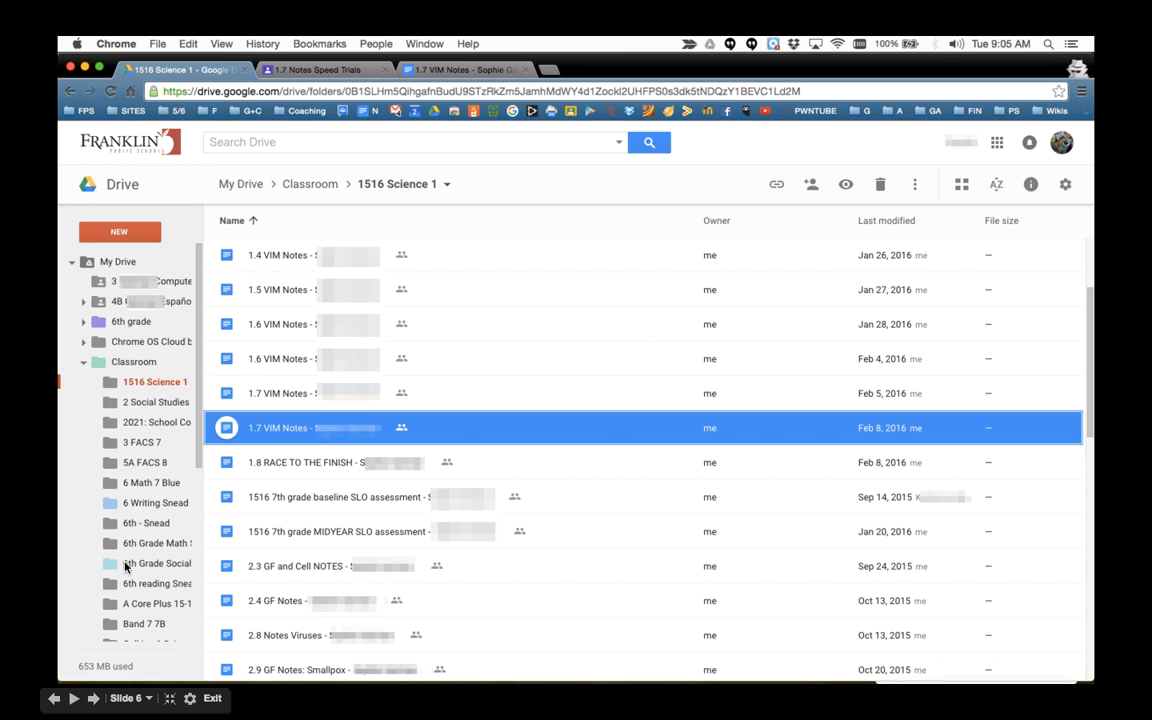
mouse_move(152, 386)
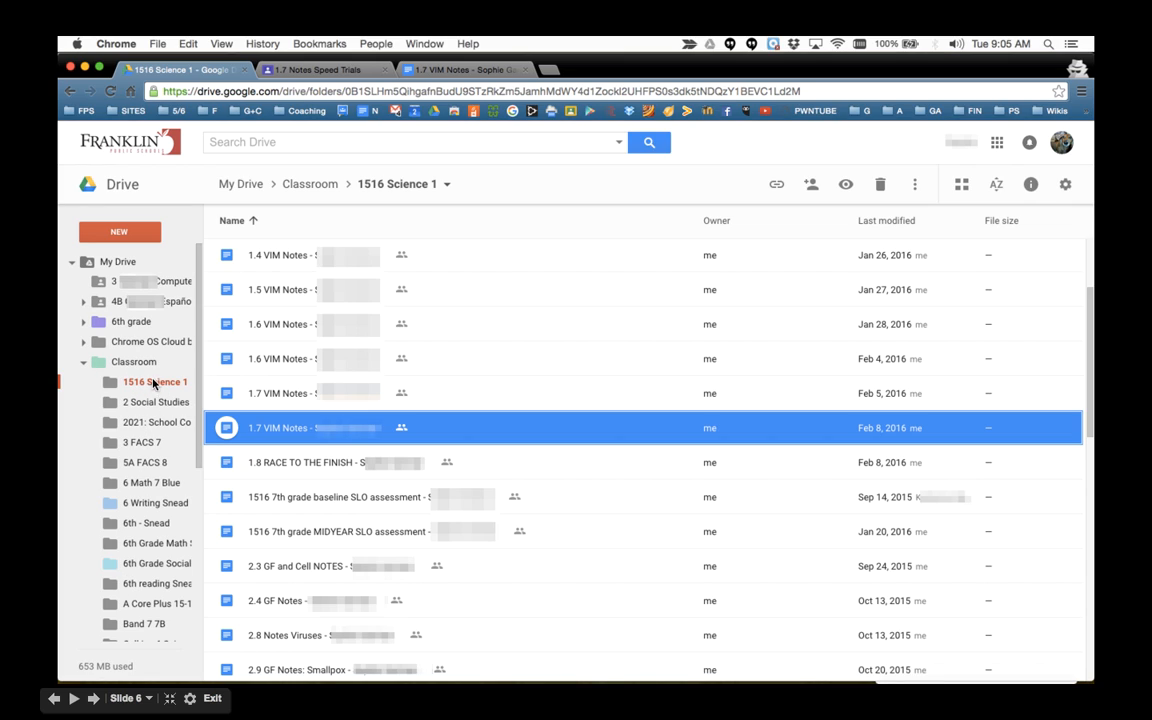
mouse_move(152, 388)
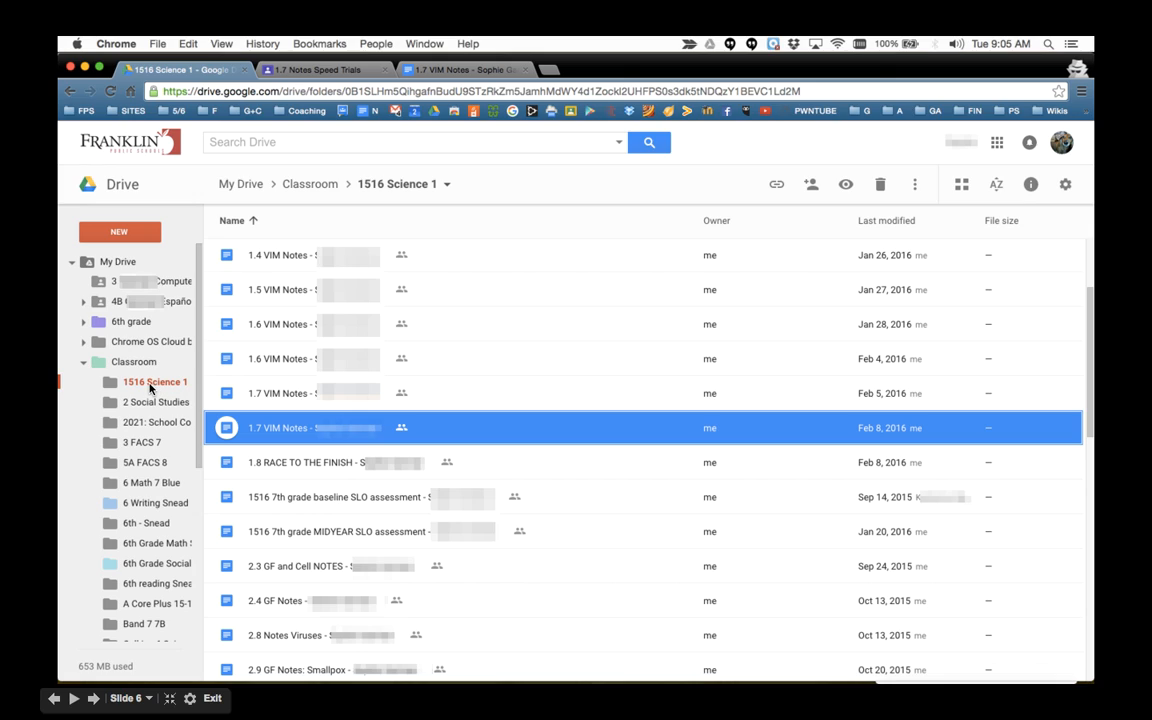
mouse_move(244, 222)
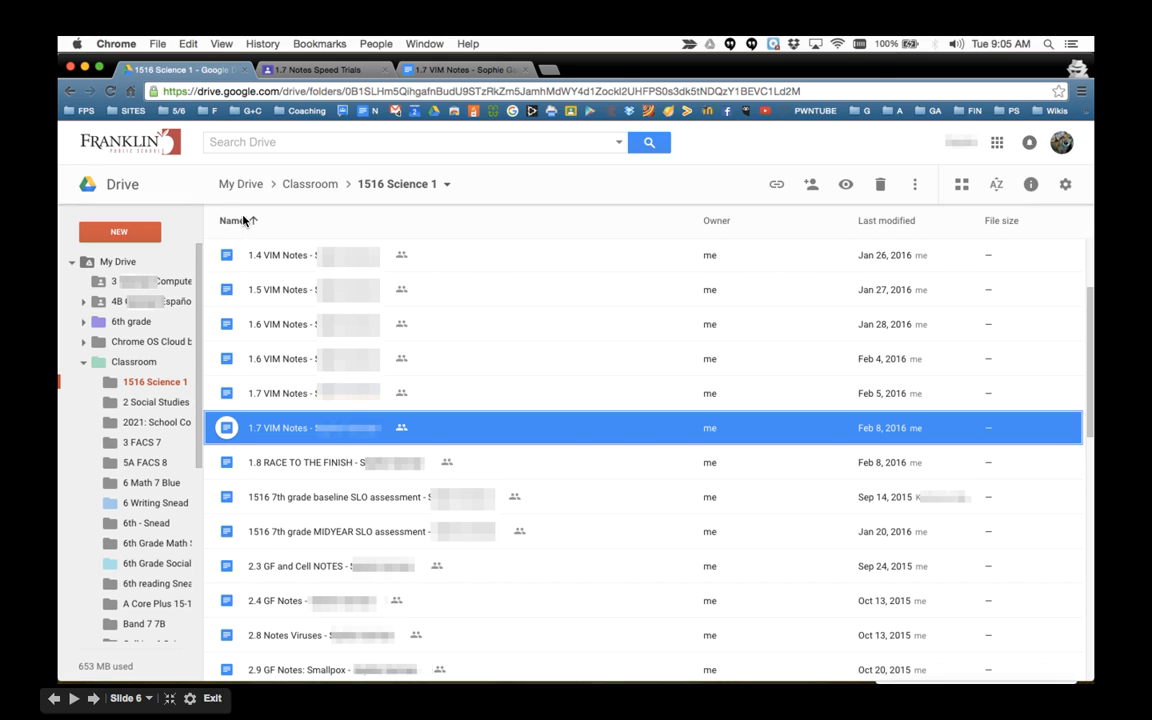
mouse_move(358, 228)
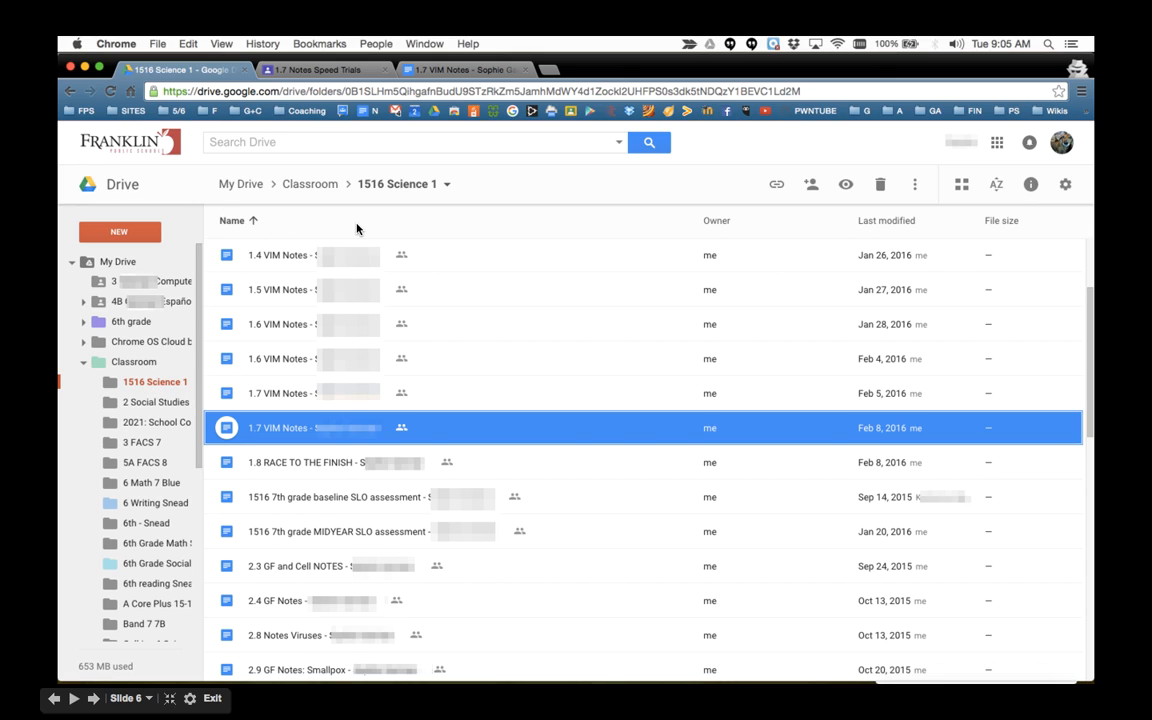
mouse_move(350, 250)
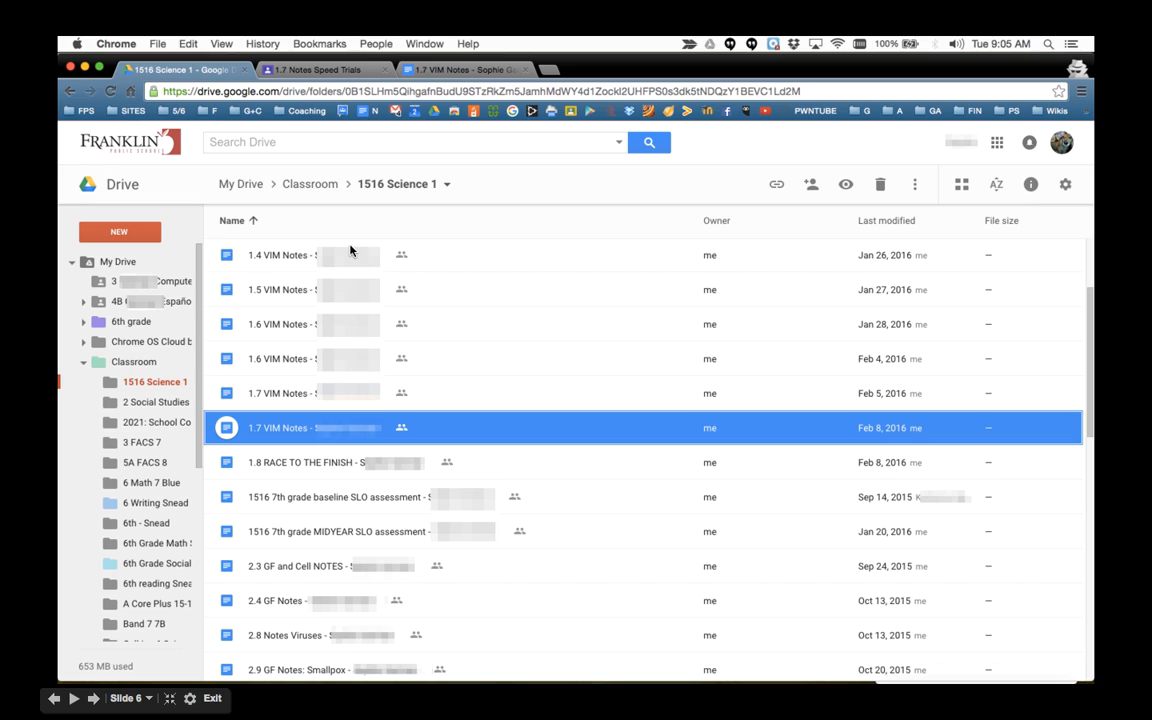
mouse_move(264, 376)
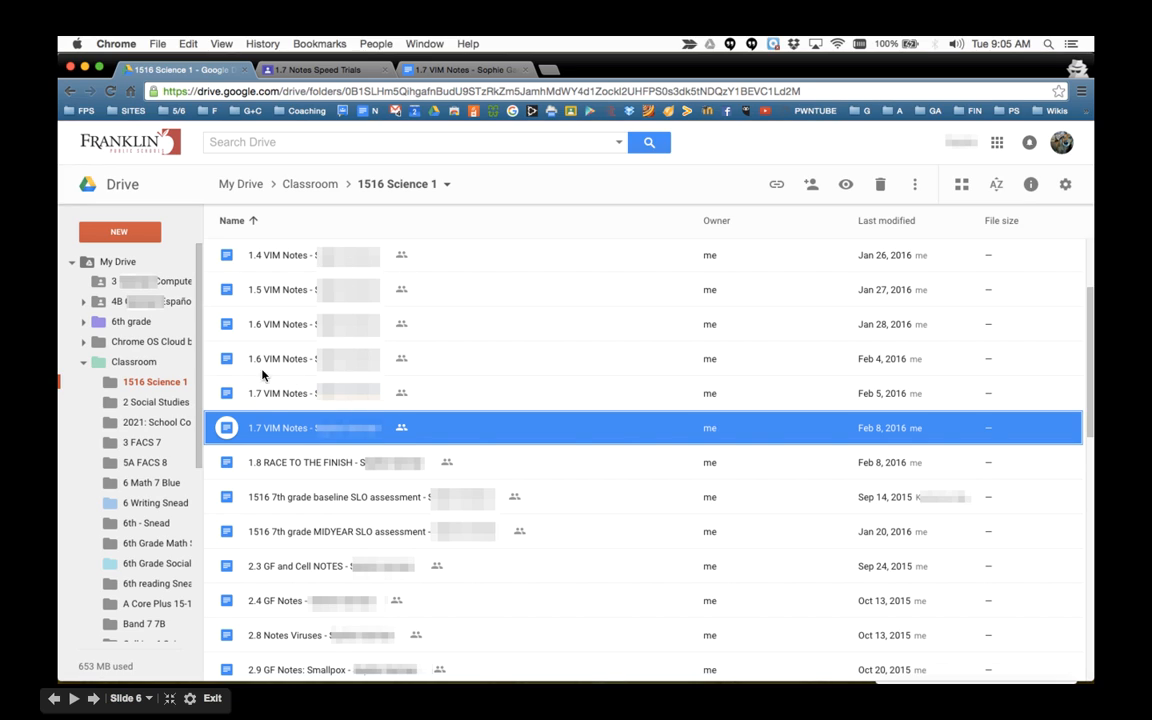
mouse_move(328, 420)
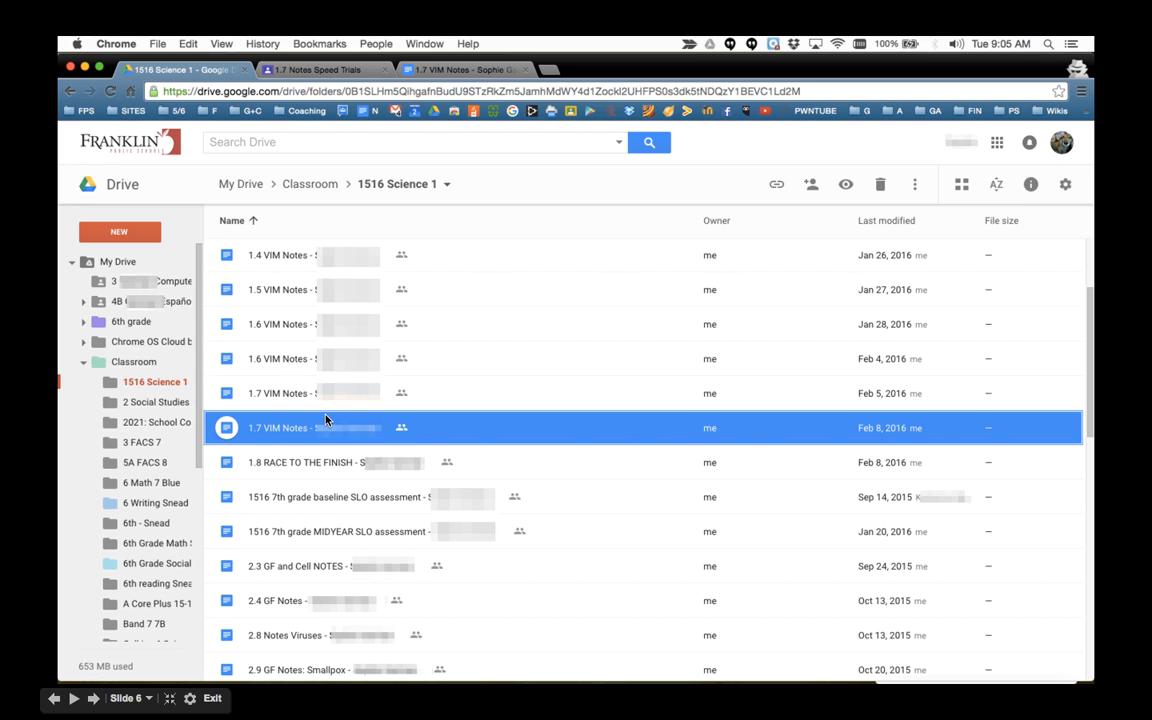
mouse_move(264, 396)
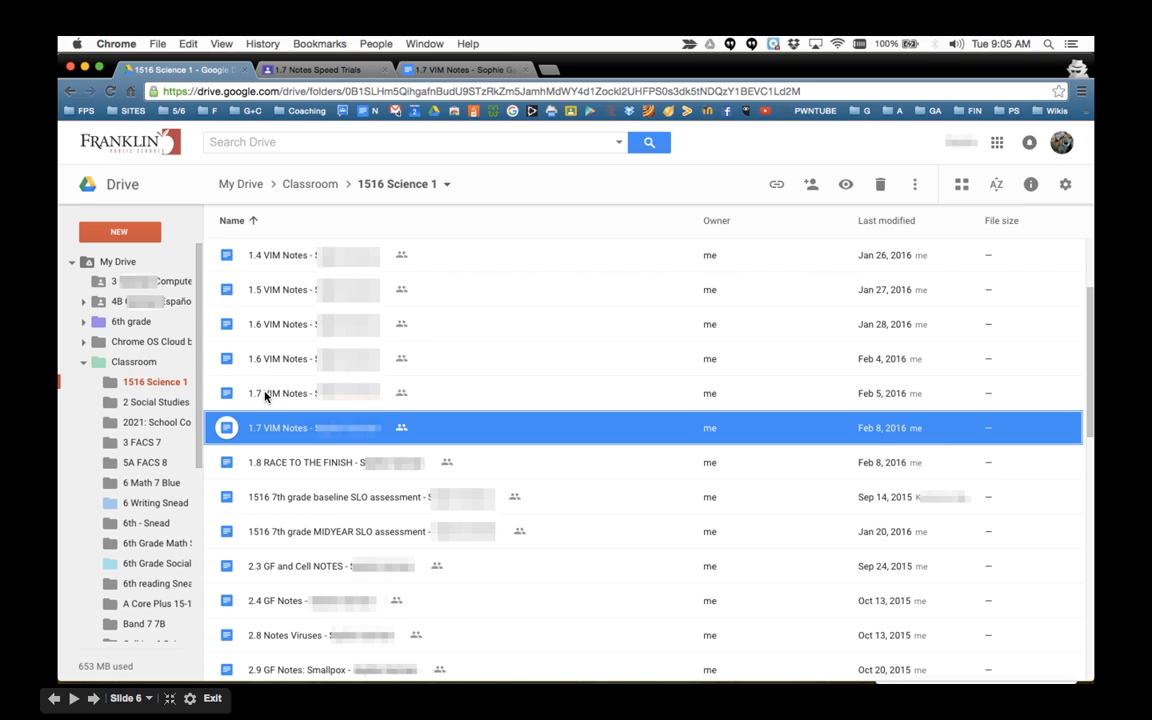
mouse_move(312, 402)
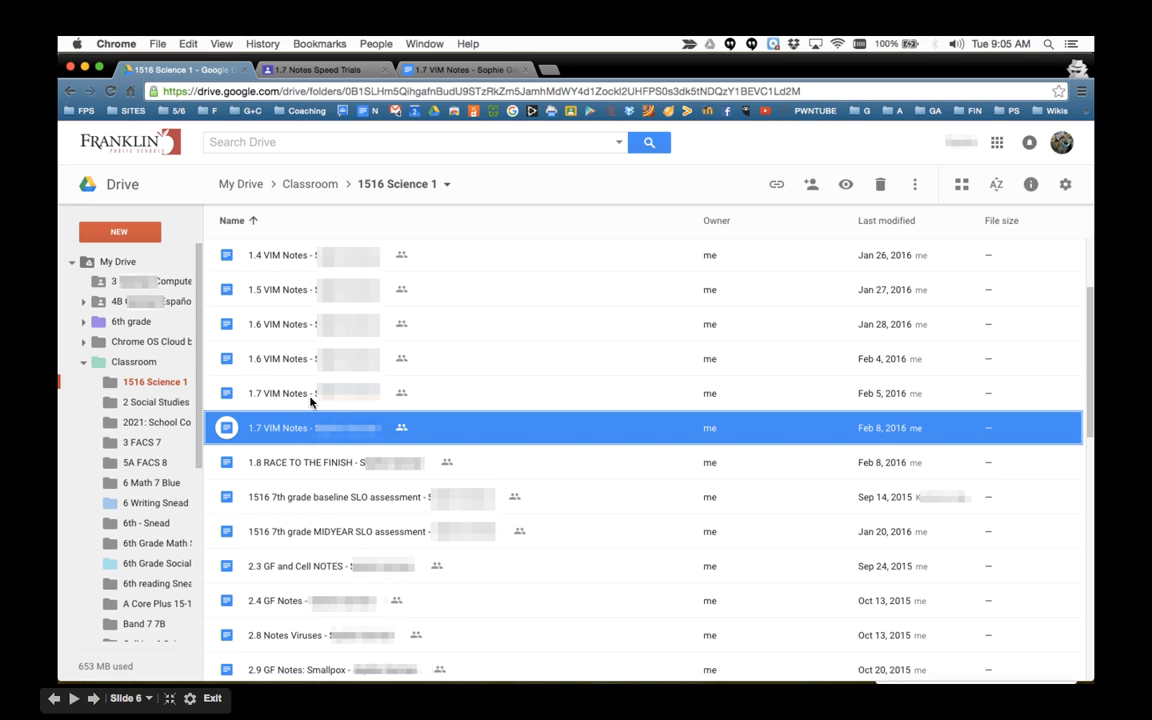
mouse_move(310, 396)
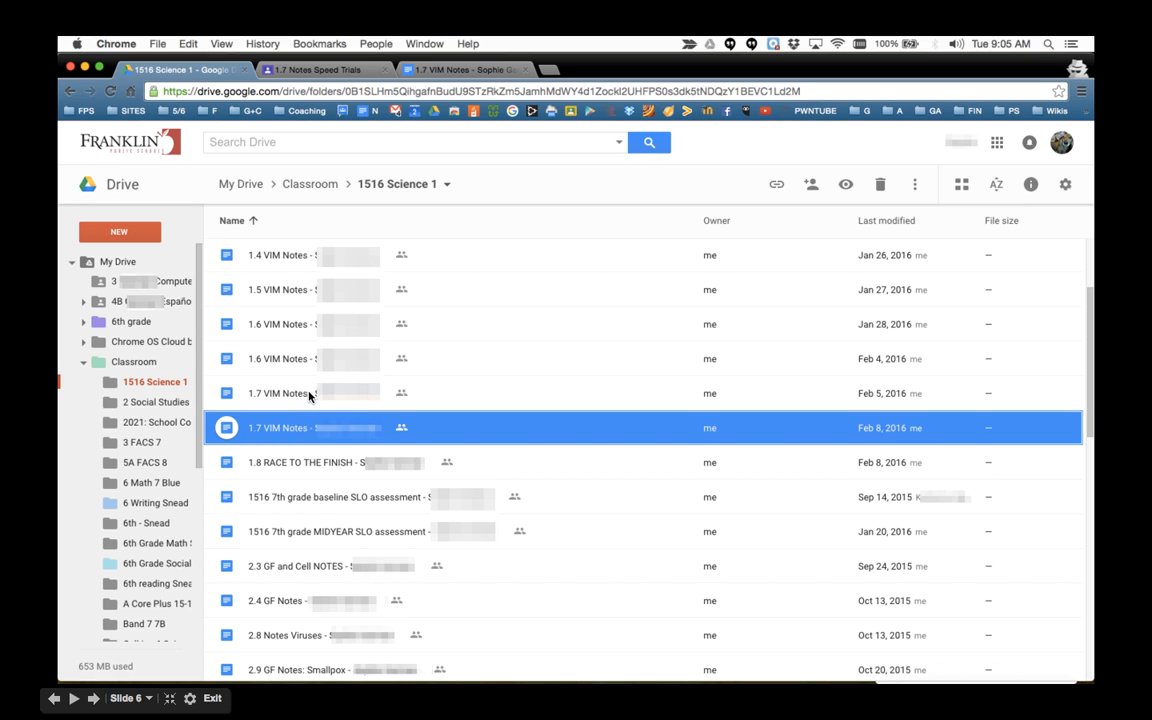
mouse_move(304, 392)
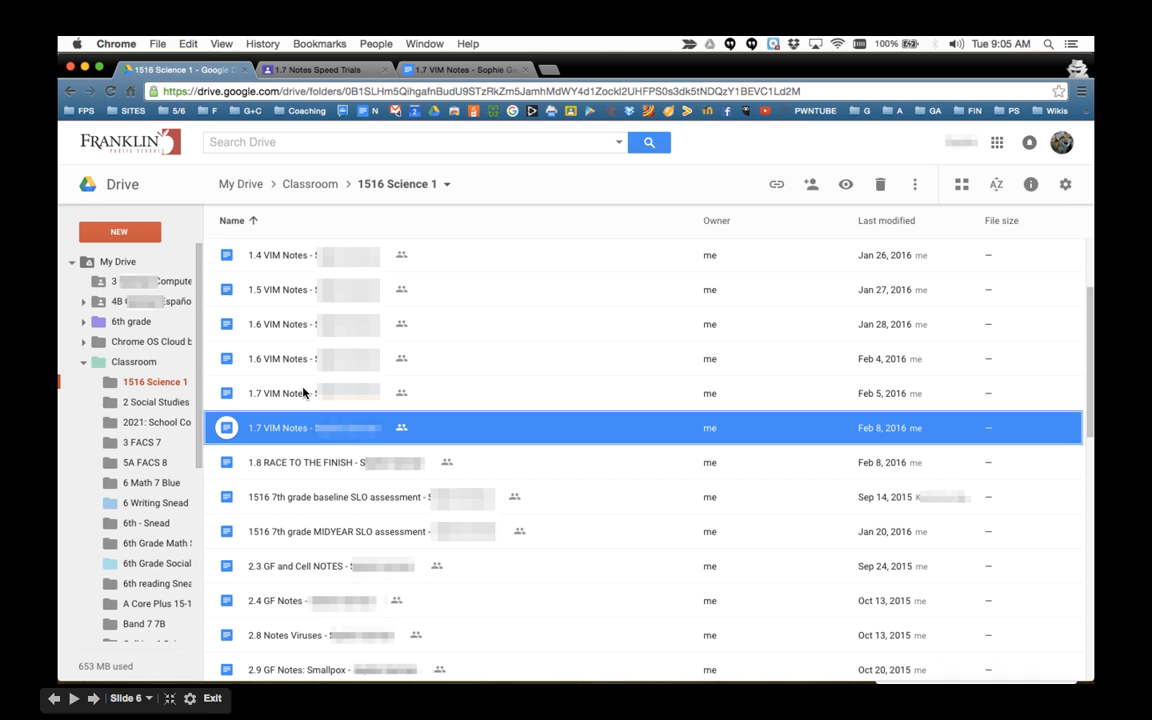
mouse_move(302, 396)
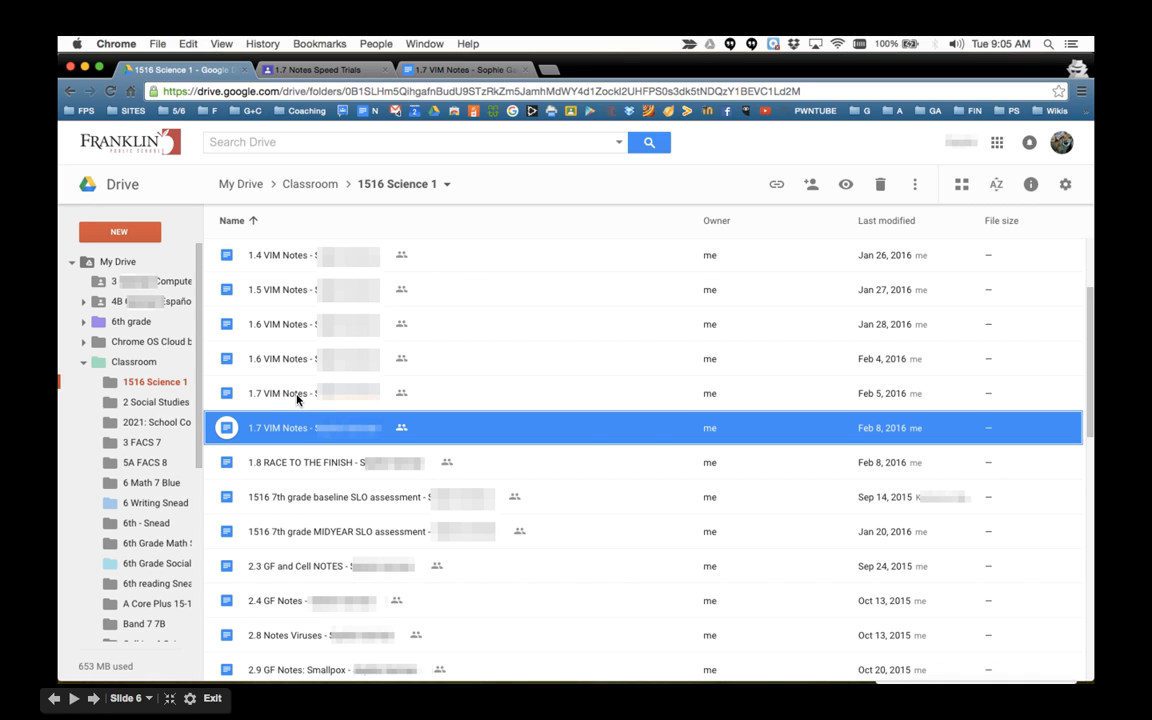
mouse_move(316, 396)
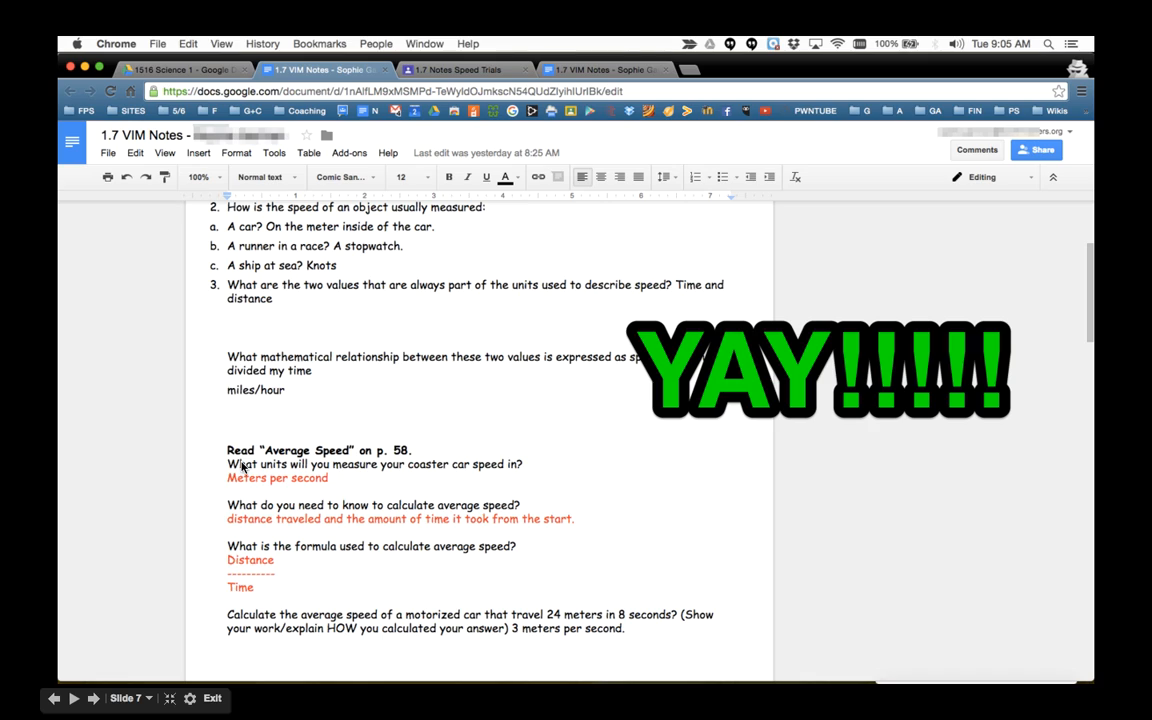
mouse_move(480, 456)
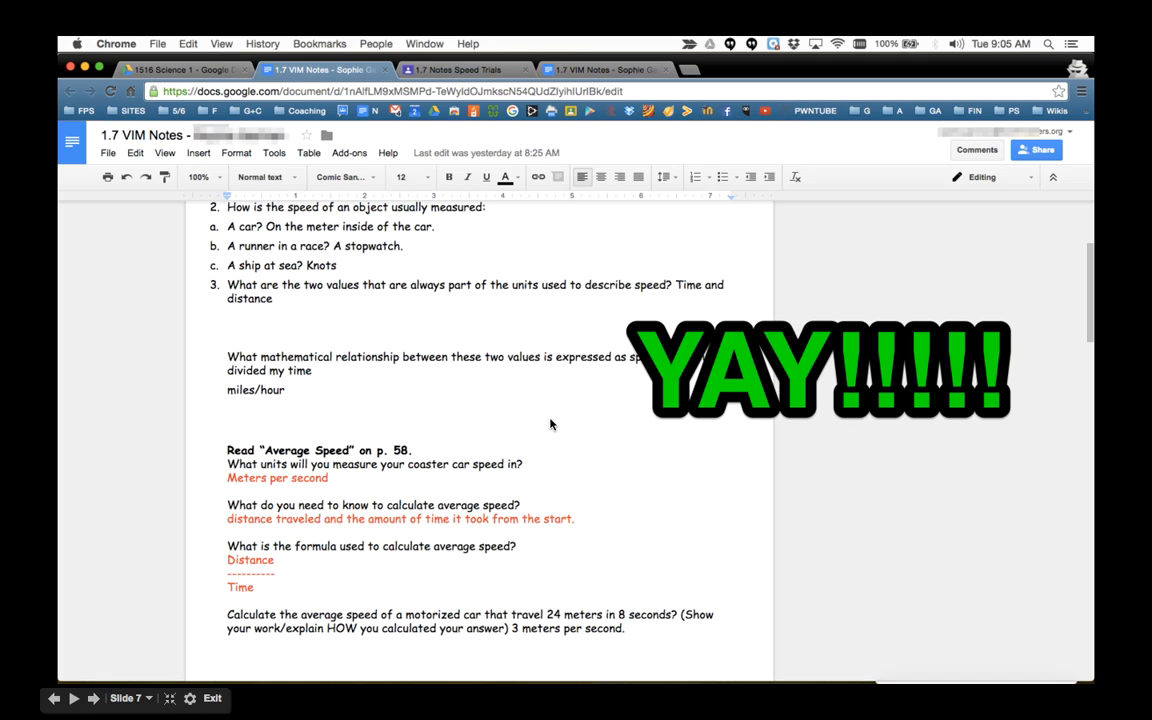
mouse_move(500, 414)
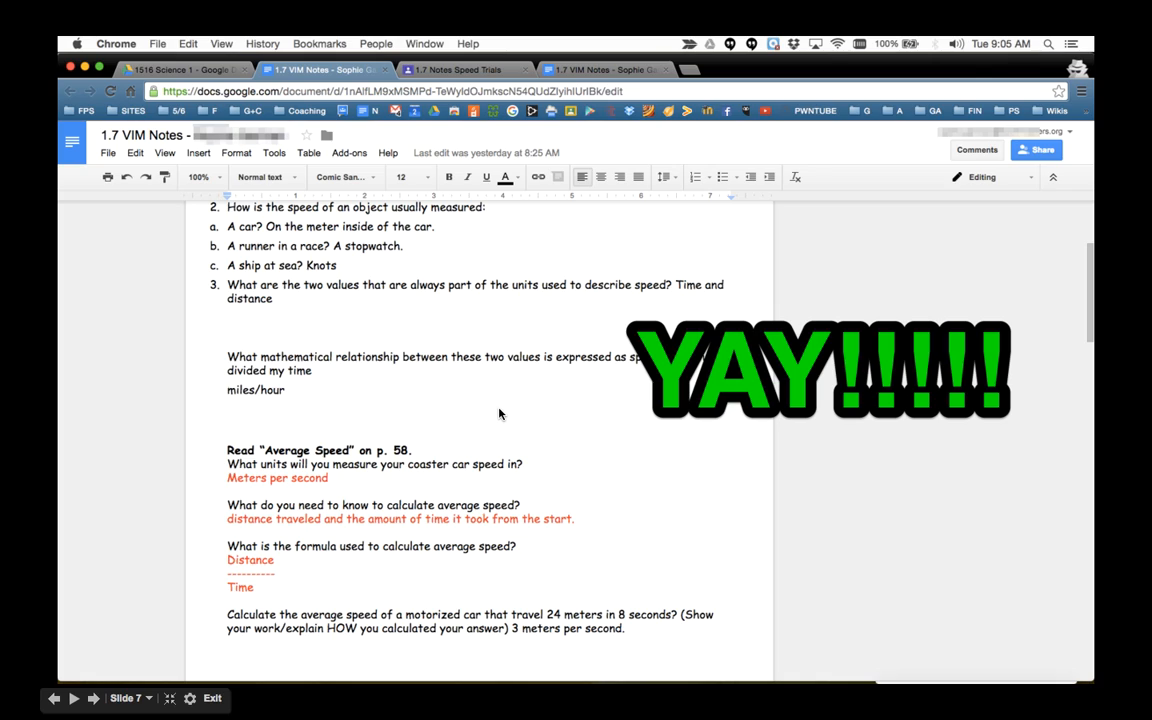
mouse_move(556, 440)
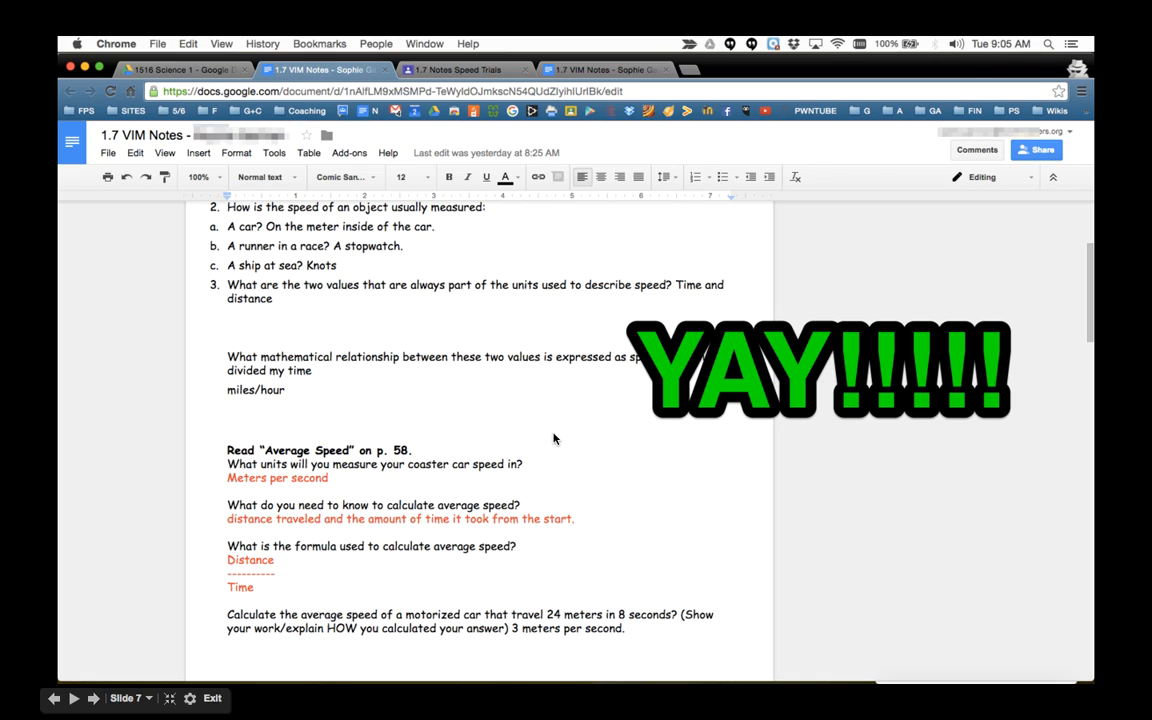
mouse_move(520, 296)
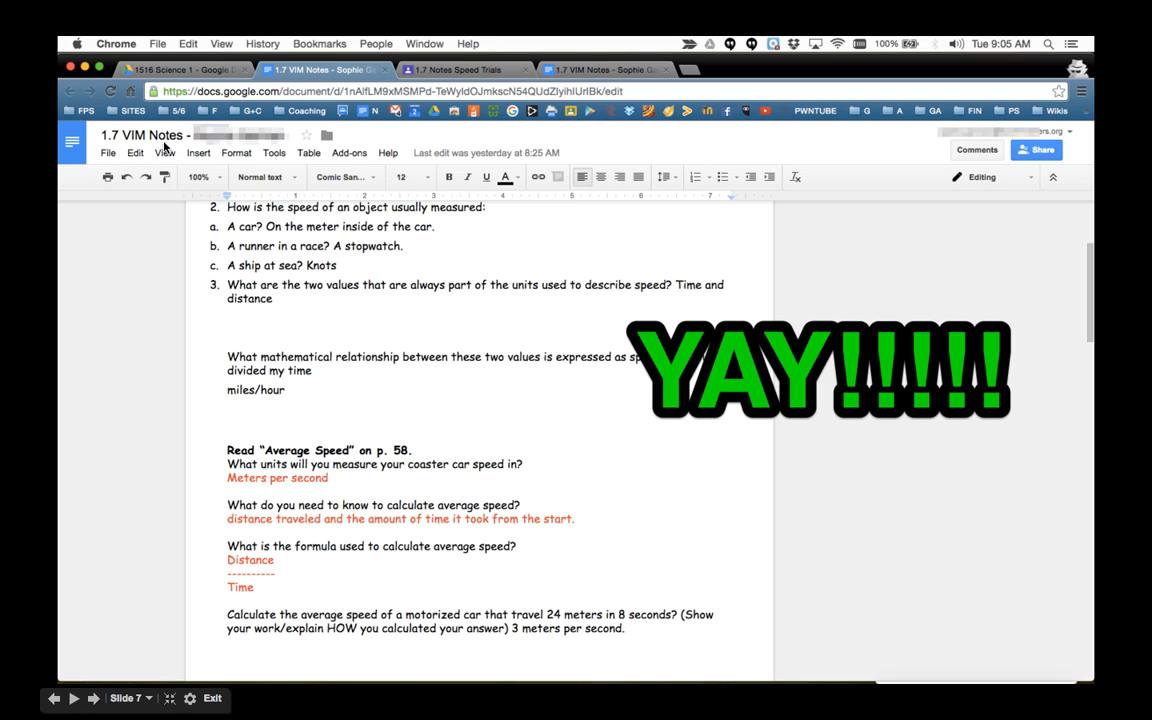
mouse_move(392, 380)
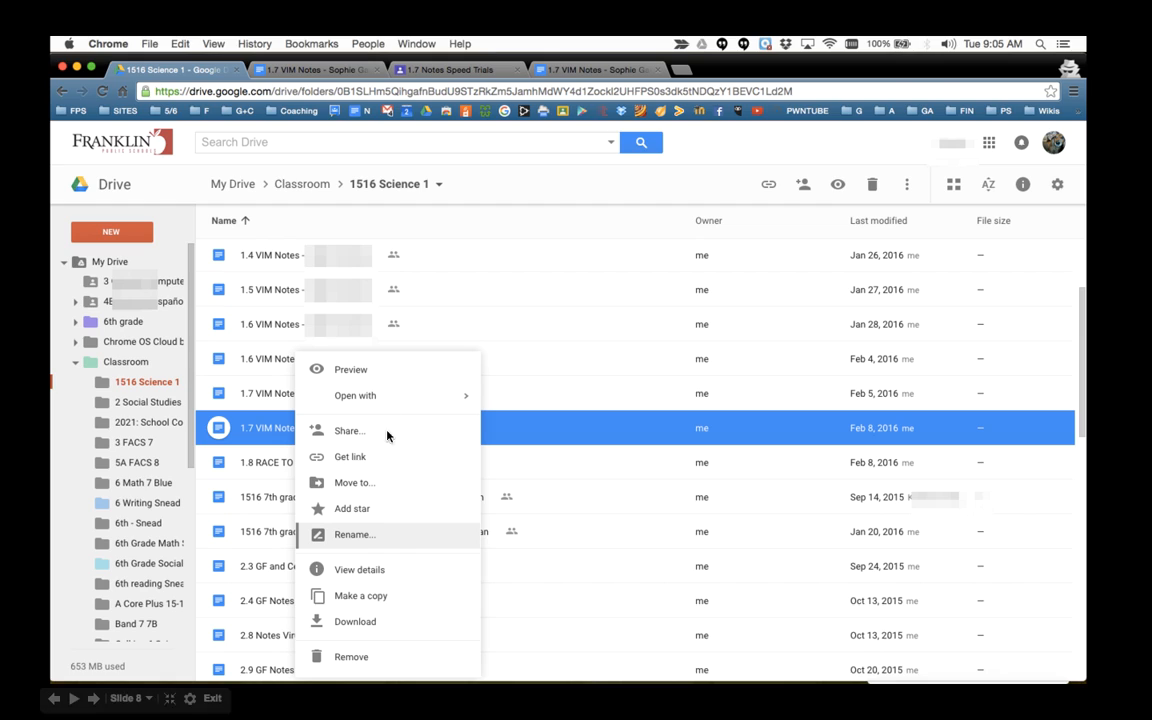
mouse_move(264, 436)
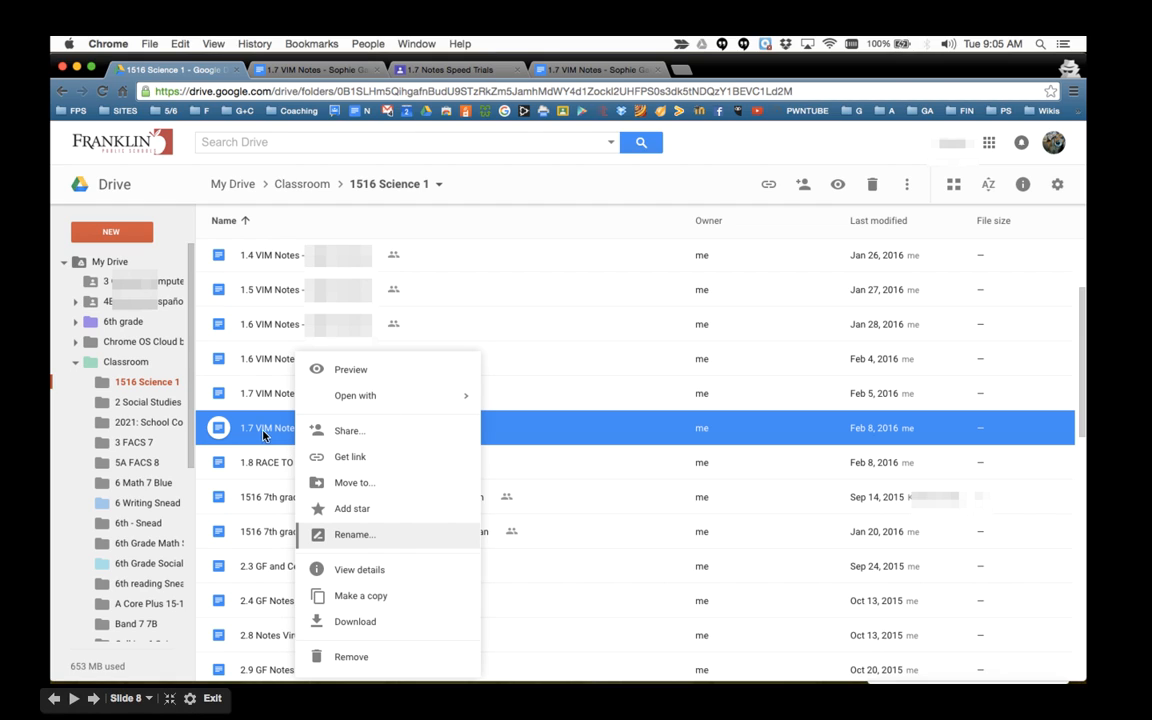
mouse_move(352, 546)
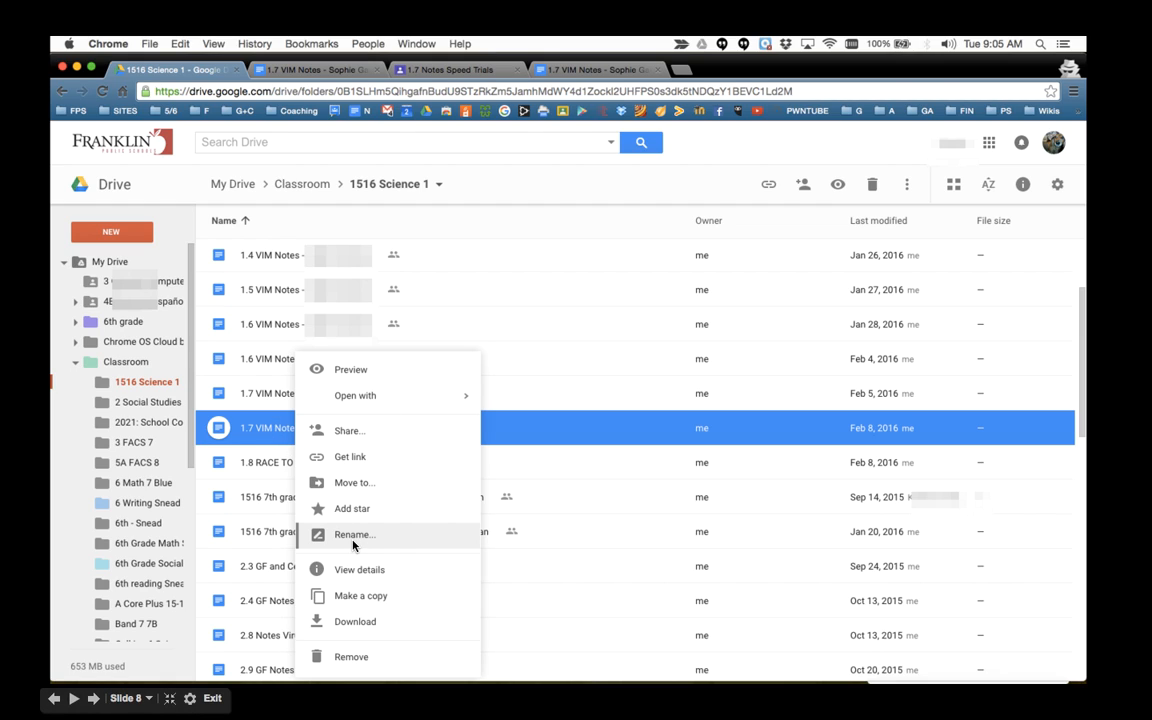
Step: Rename the 1.7 VIM Notes file to include 'REAL' in its name
click(354, 534)
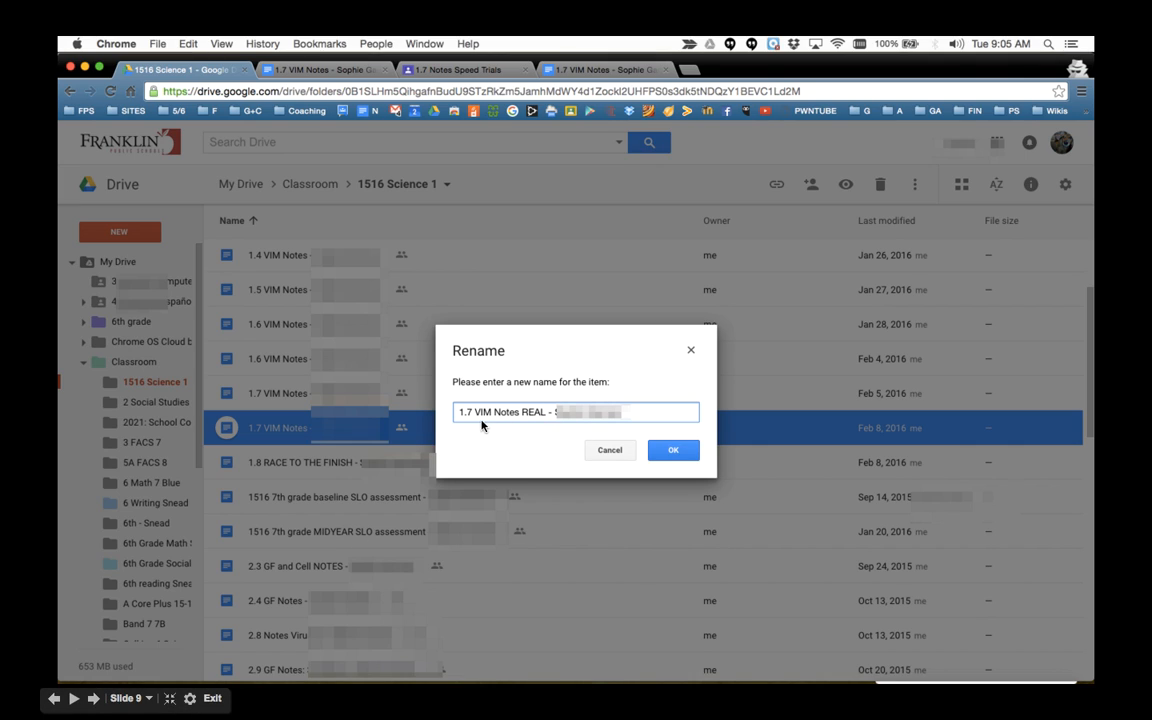
mouse_move(536, 428)
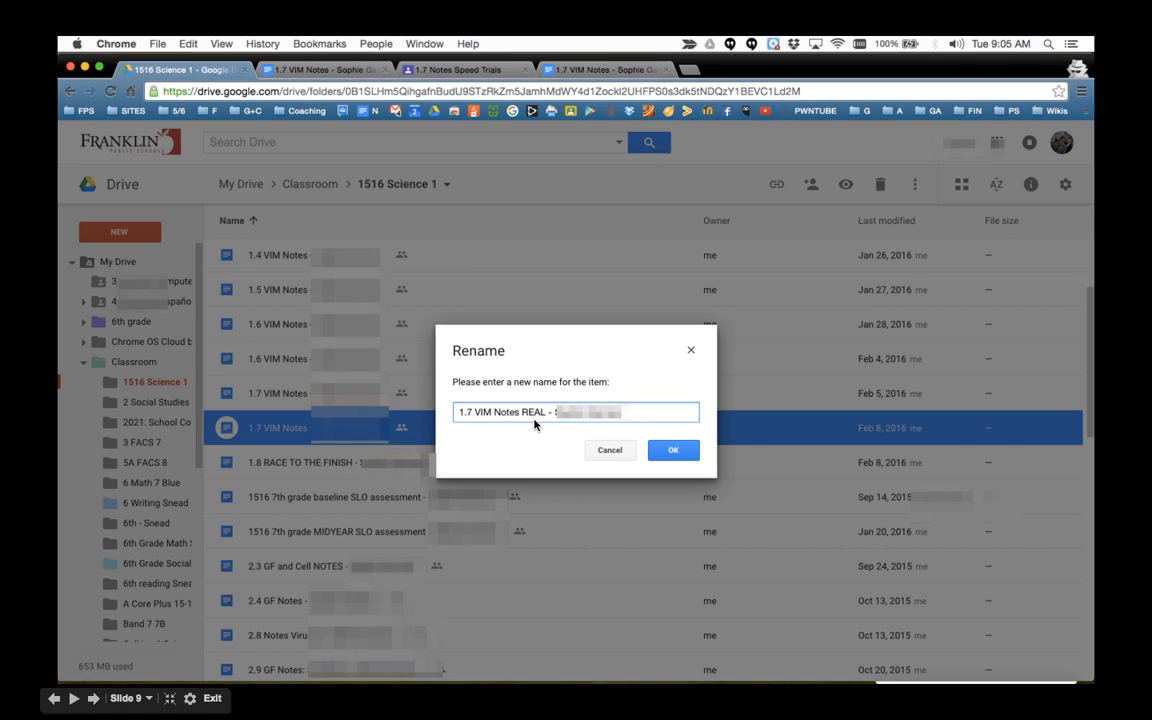
mouse_move(524, 418)
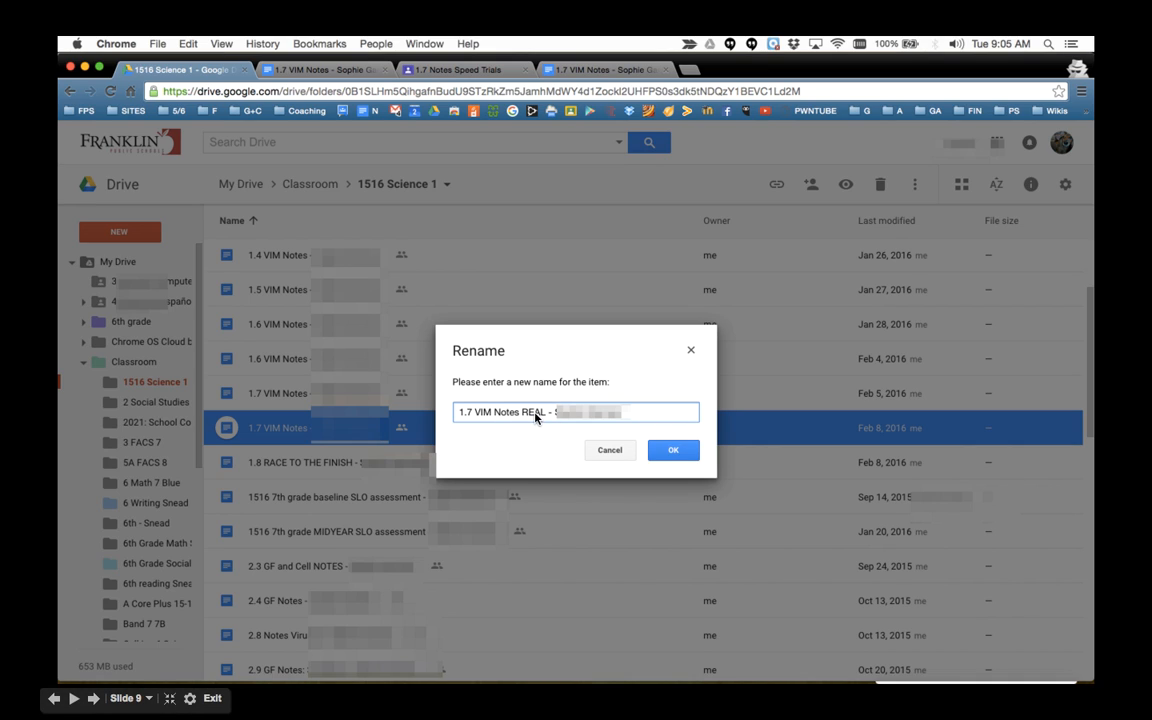
mouse_move(678, 468)
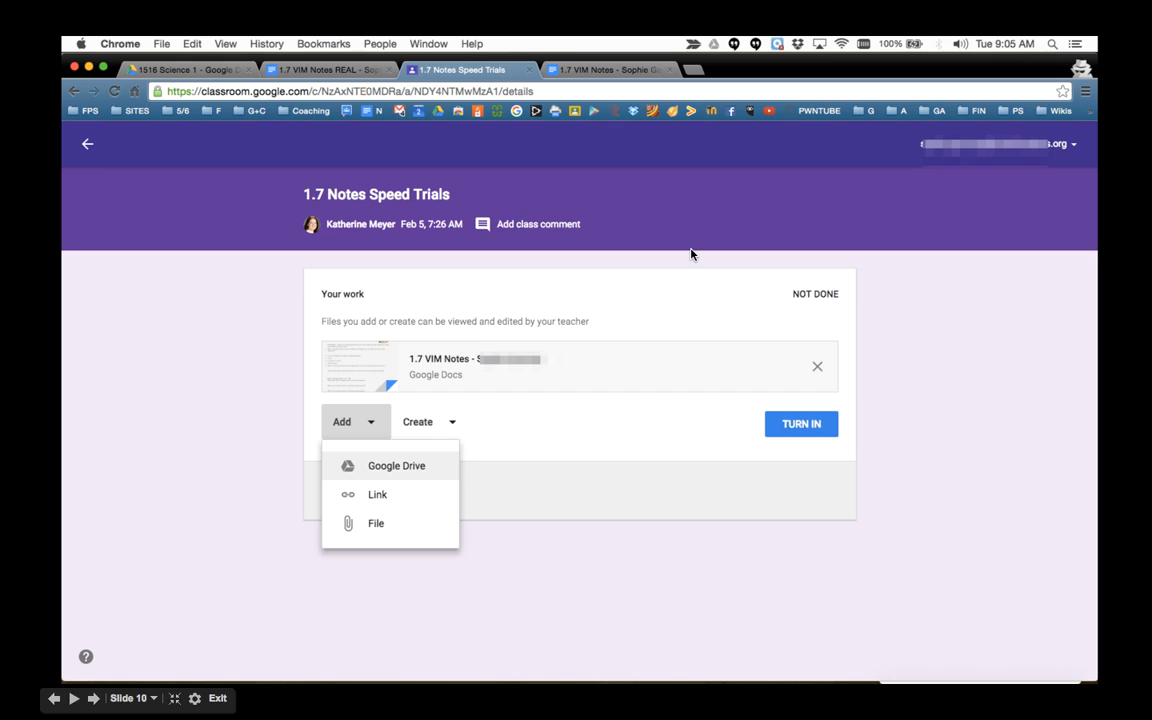
mouse_move(516, 118)
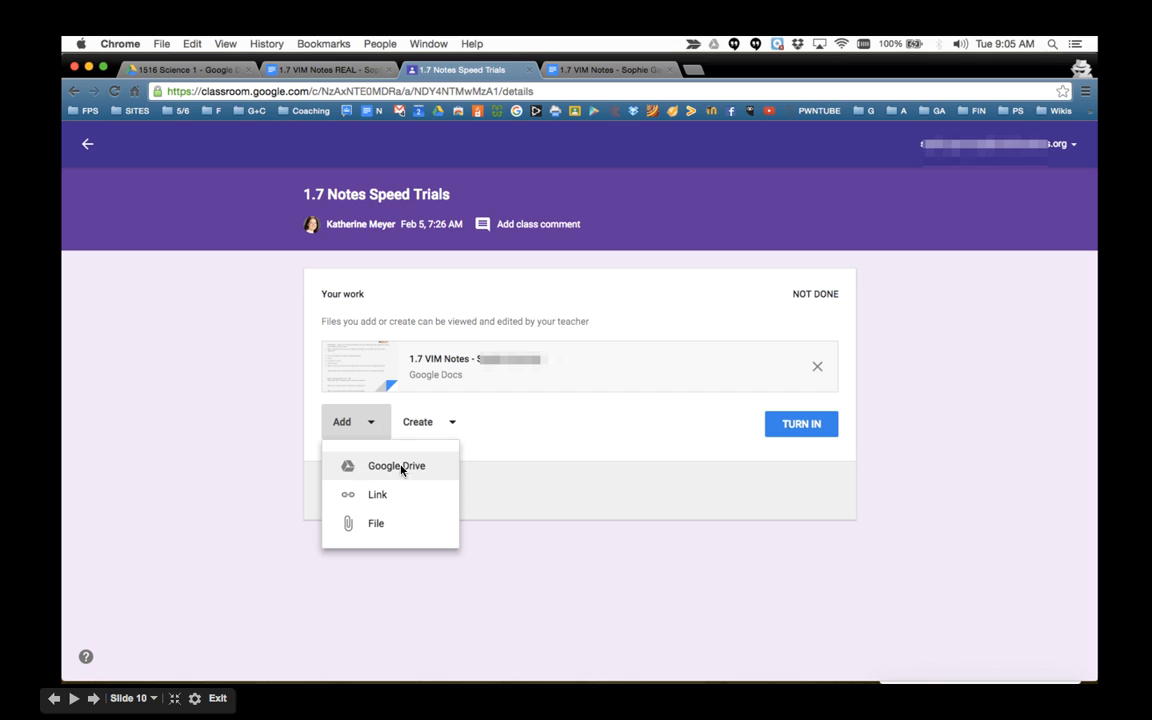
Step: Attach the 1.7 VIM Notes REAL file from Drive, searching 'real' in the picker
click(396, 464)
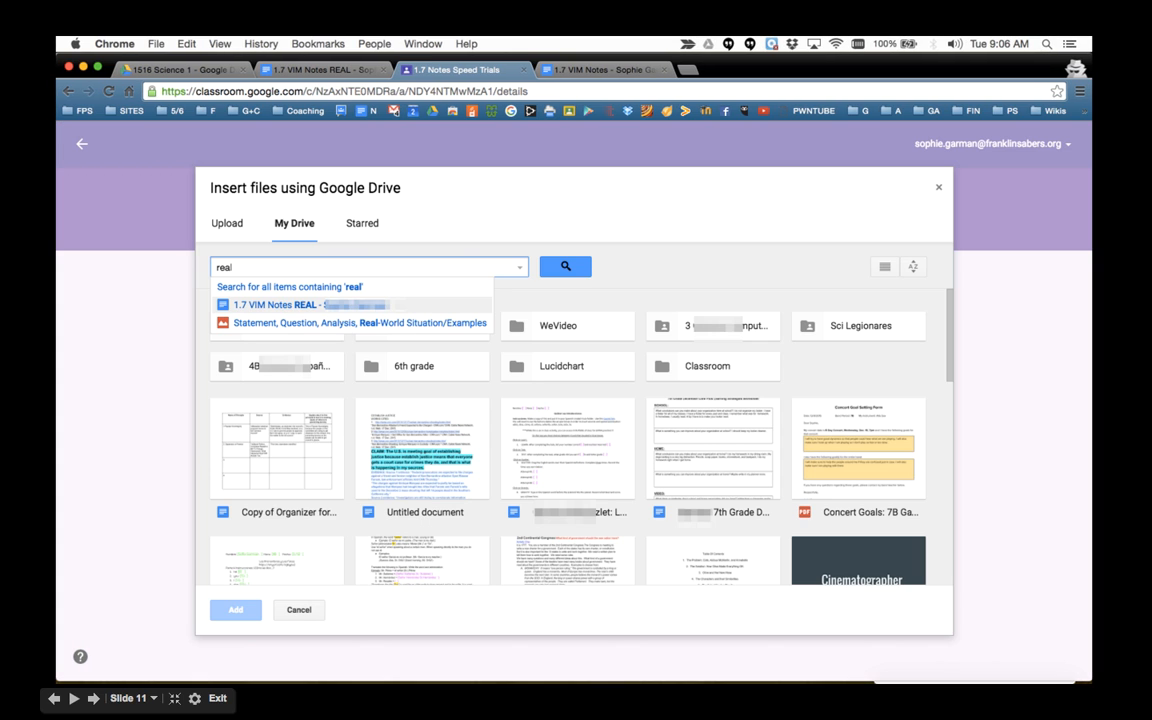
mouse_move(368, 320)
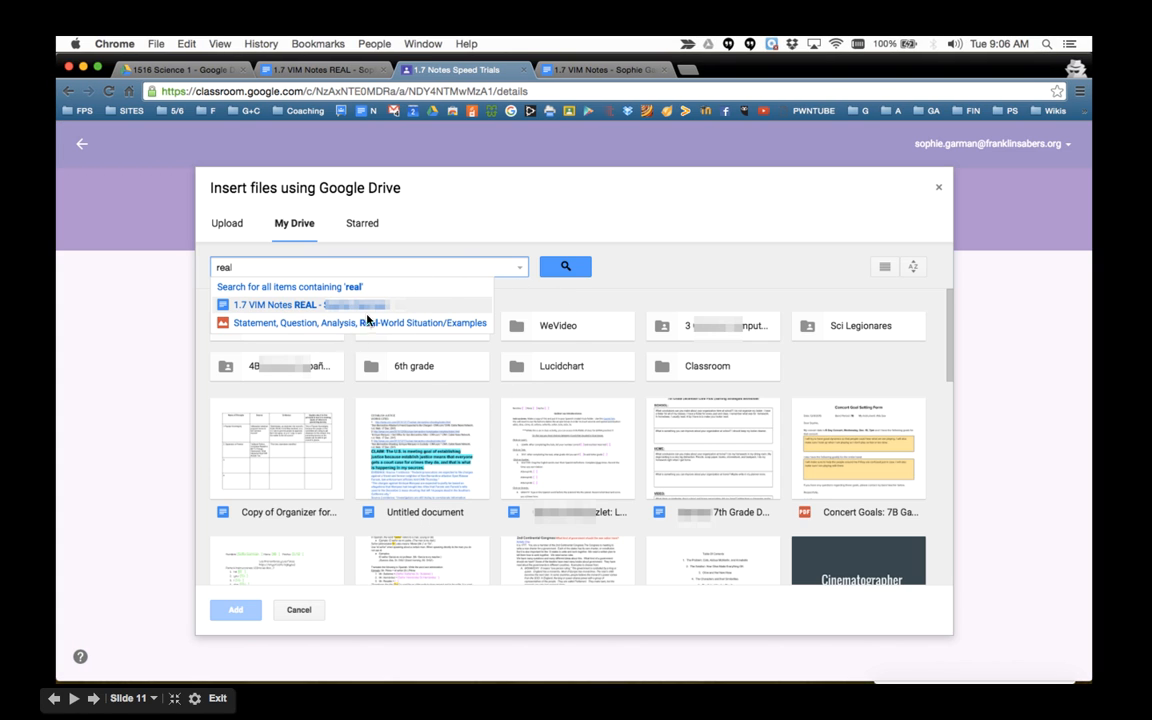
mouse_move(564, 424)
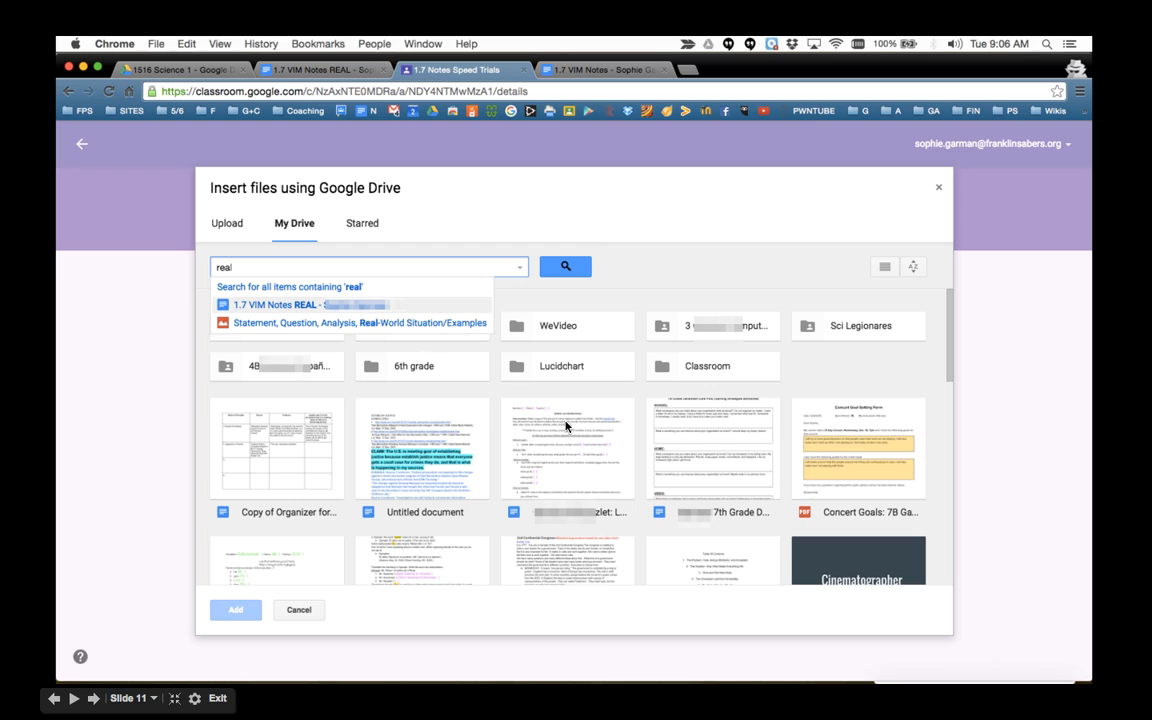
mouse_move(240, 276)
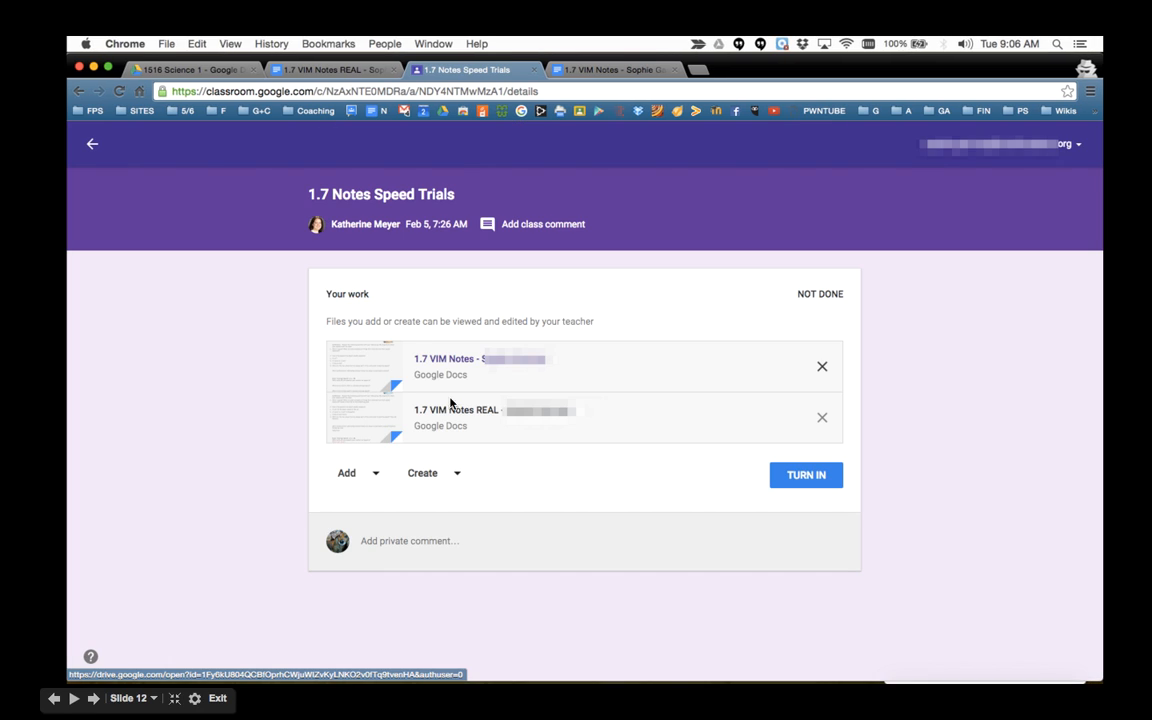
mouse_move(516, 416)
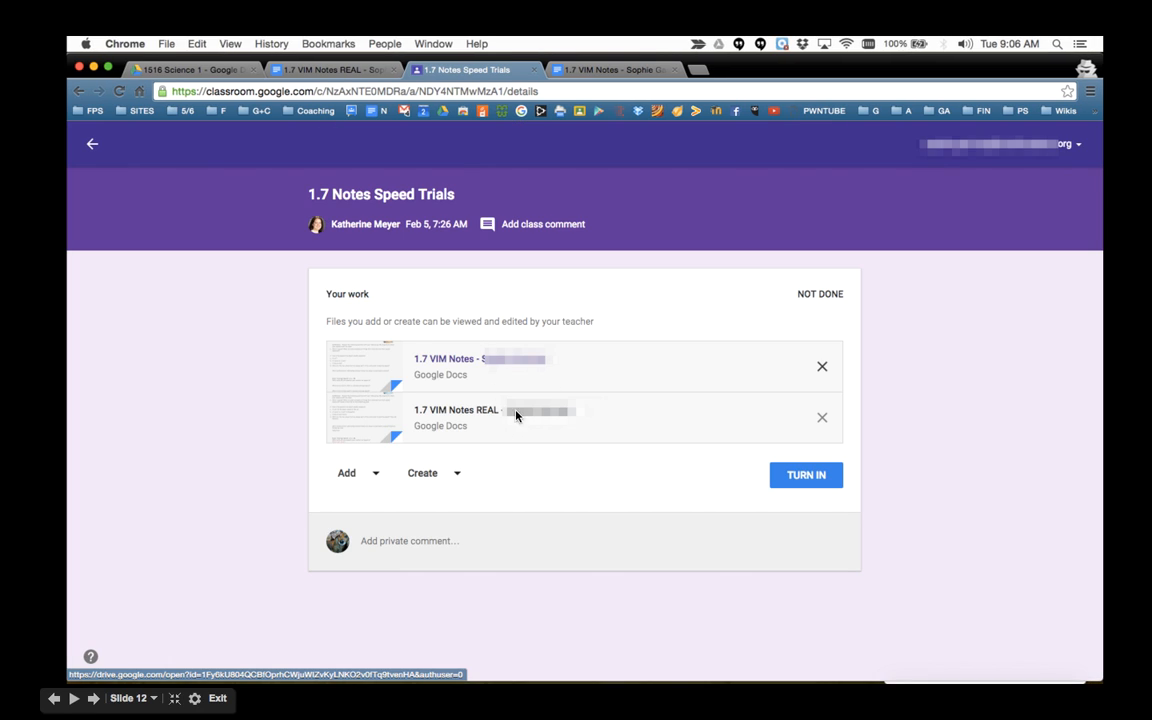
mouse_move(488, 432)
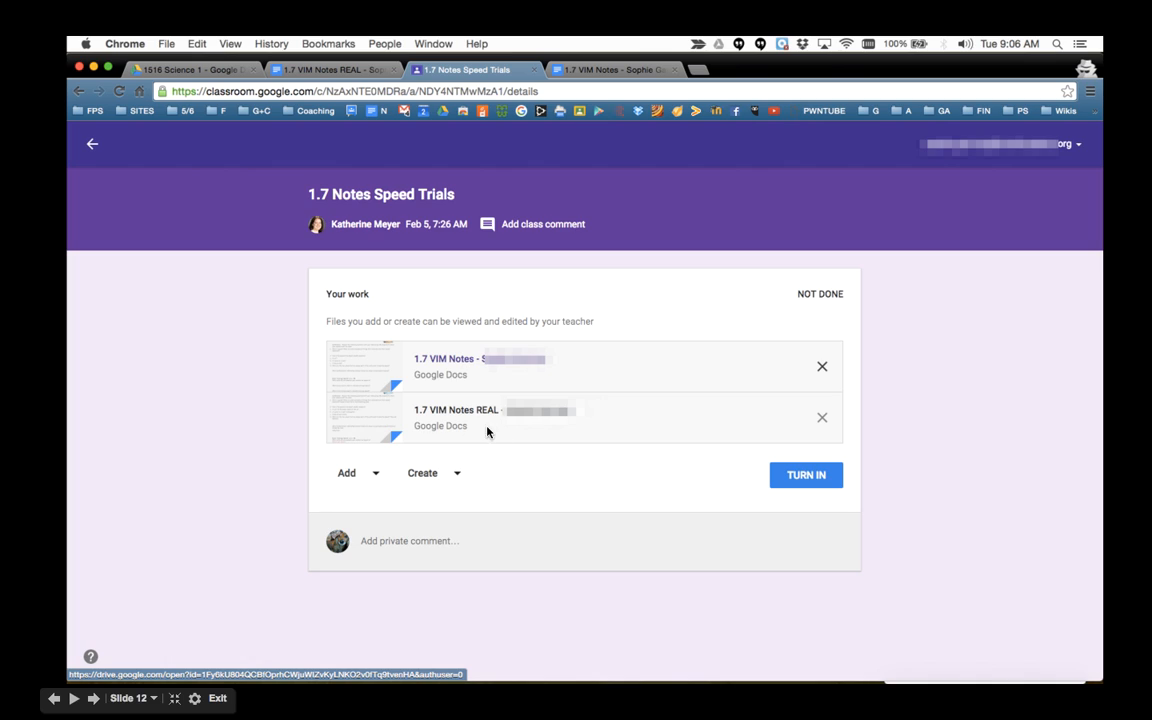
mouse_move(836, 374)
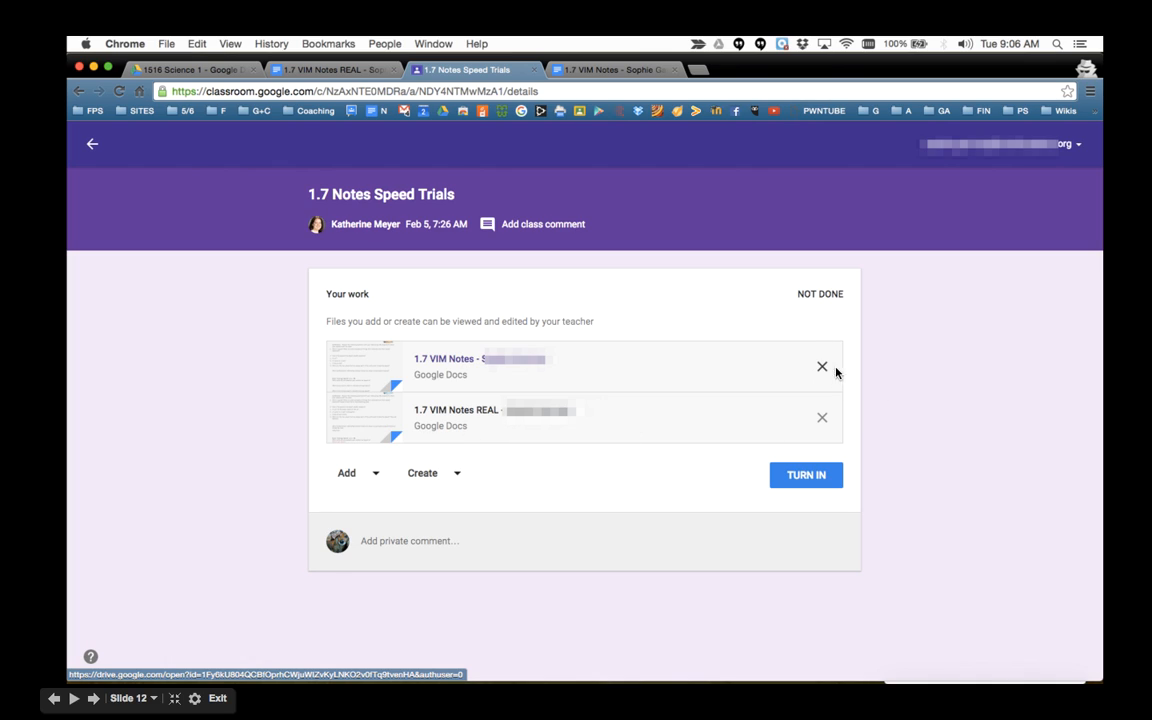
mouse_move(832, 374)
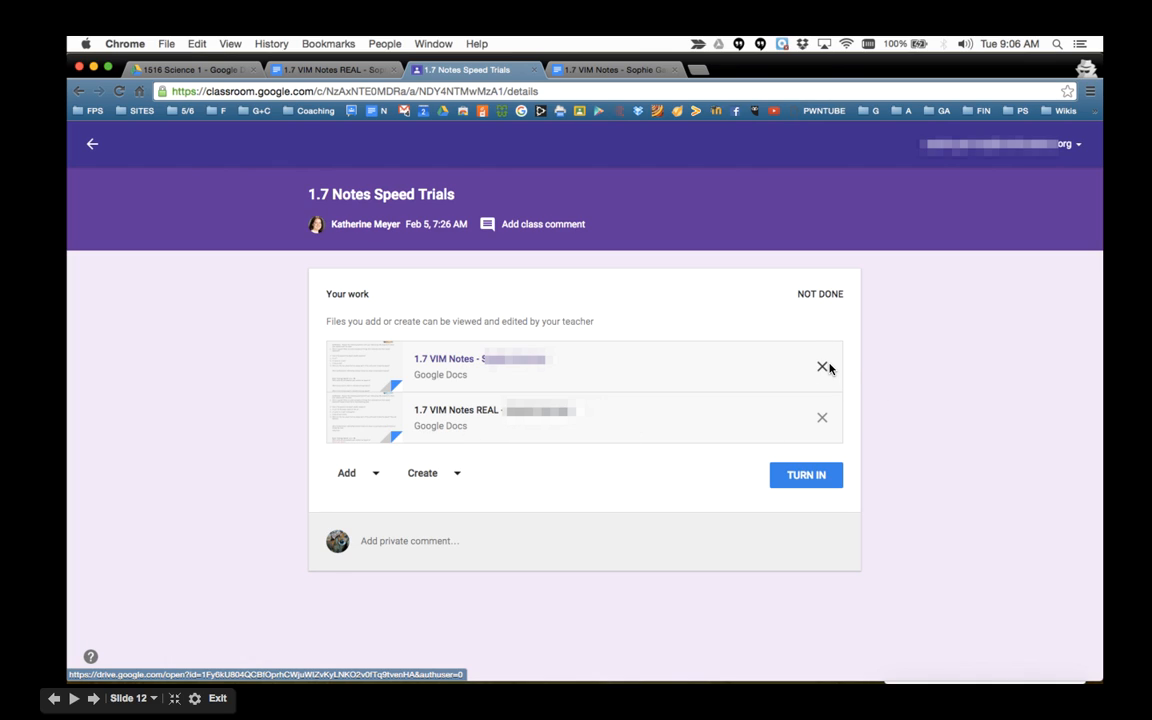
Step: Remove the original 1.7 VIM Notes attachment so only the REAL copy remains
click(822, 366)
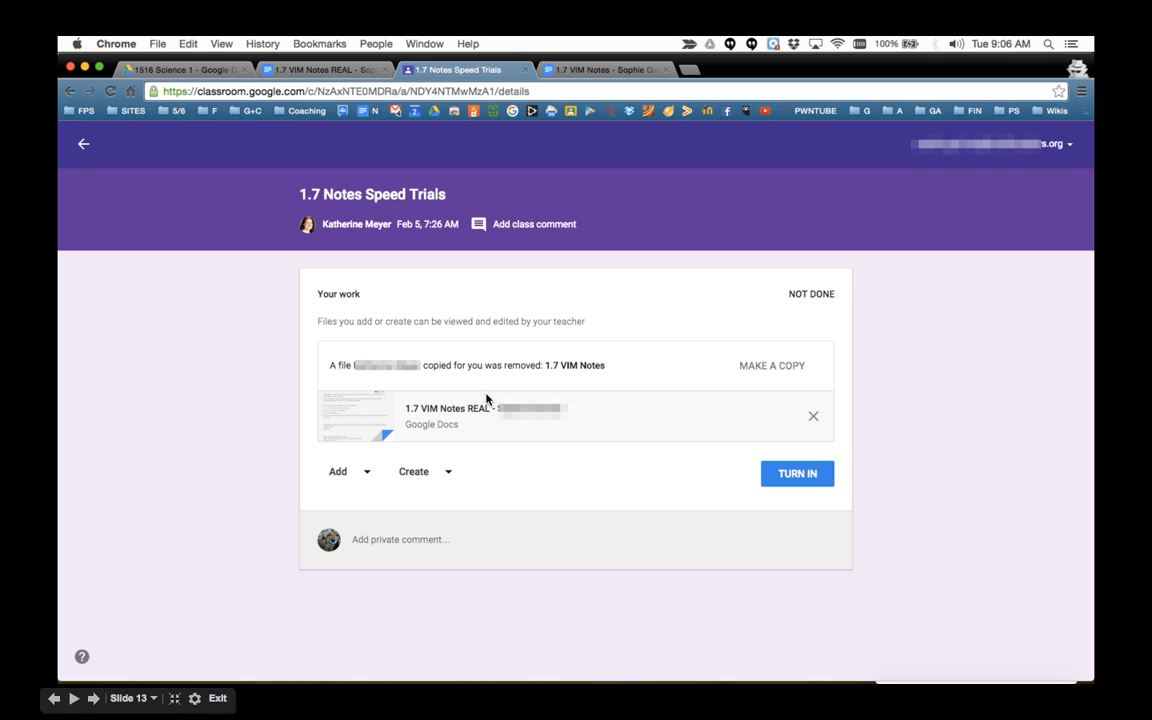
mouse_move(790, 380)
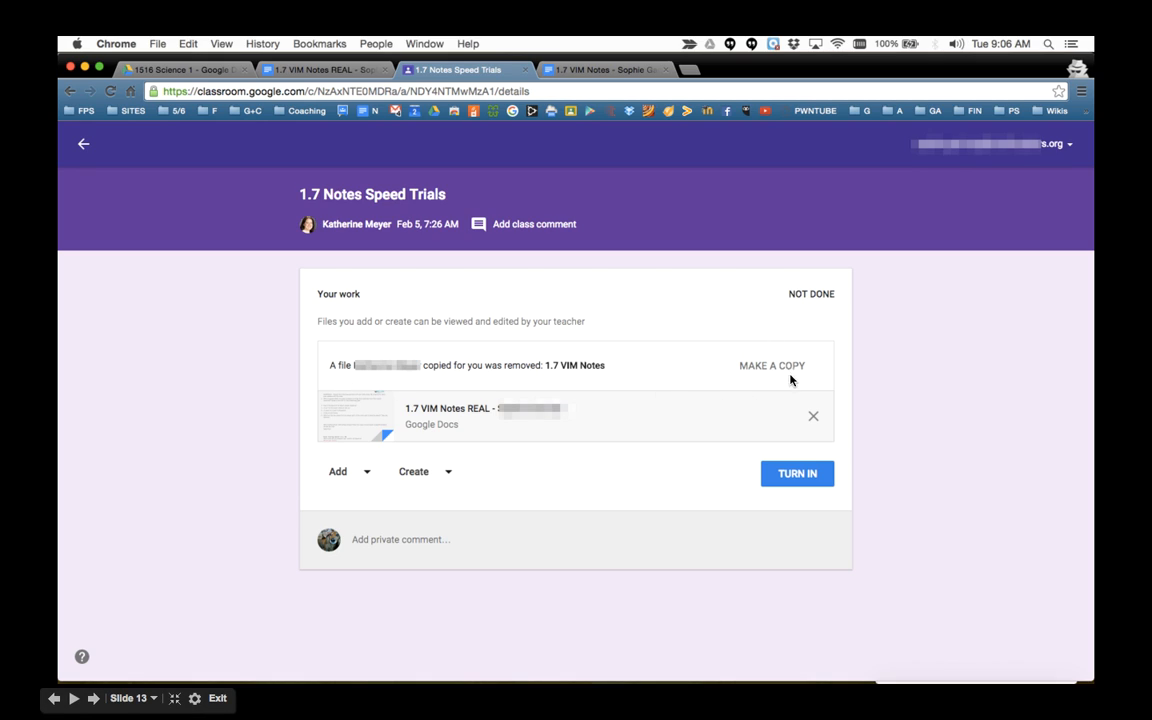
mouse_move(798, 376)
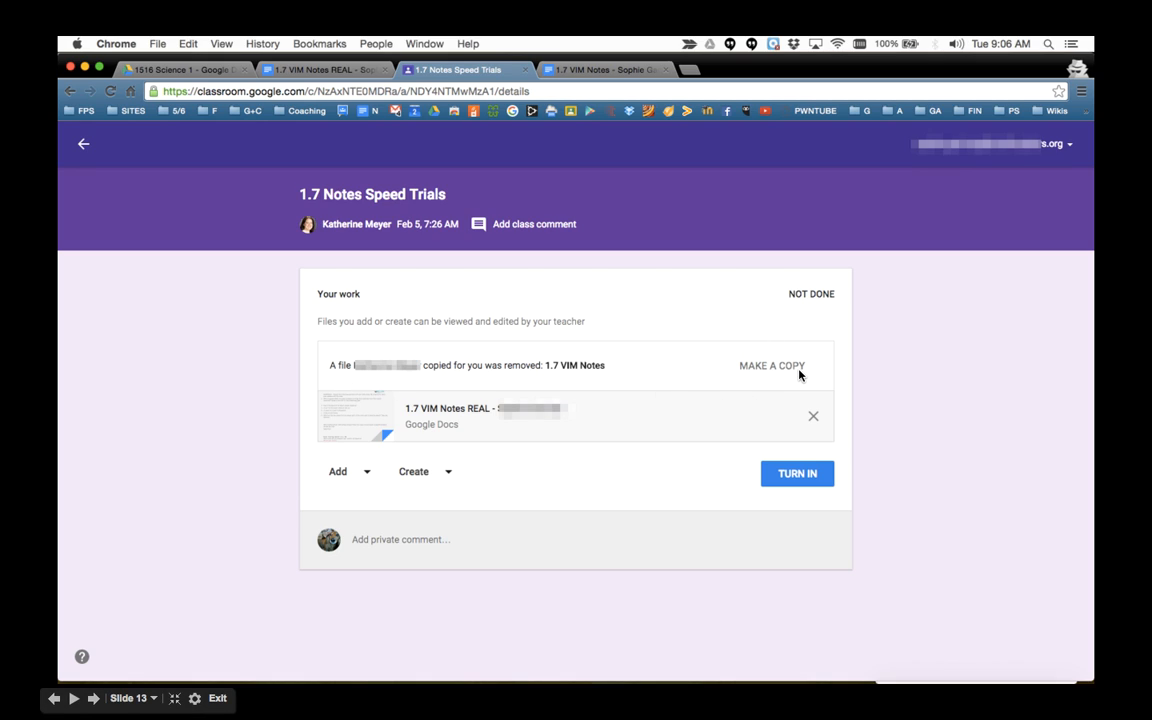
mouse_move(698, 360)
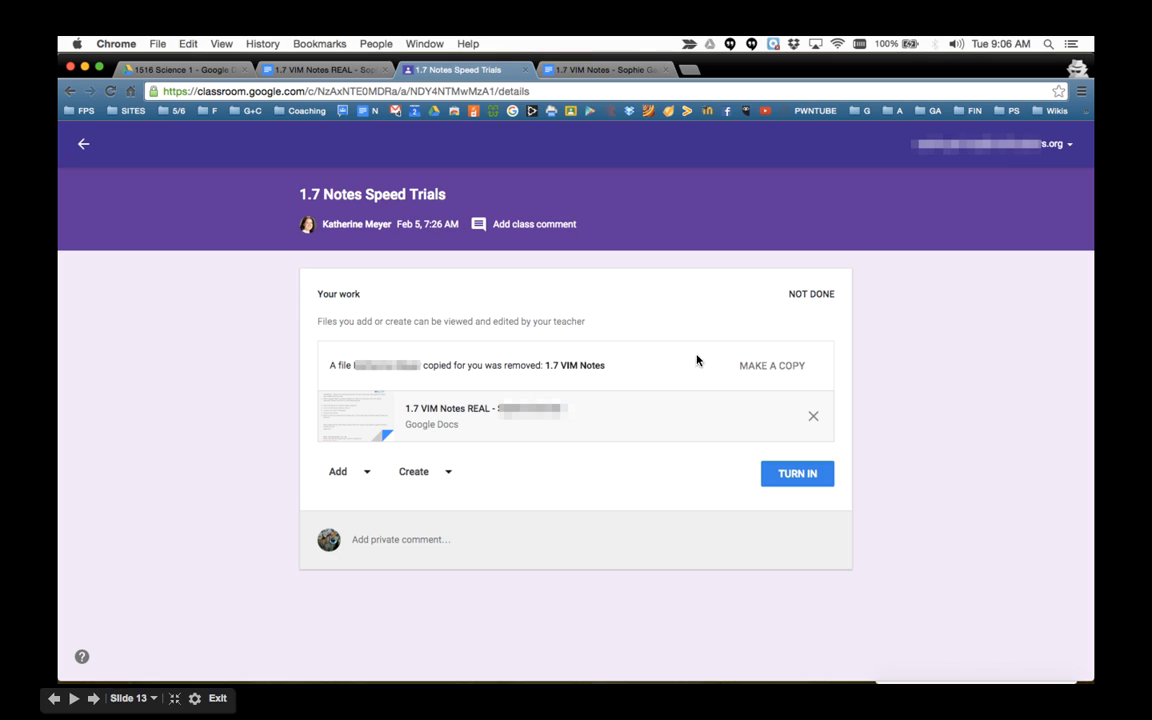
mouse_move(478, 424)
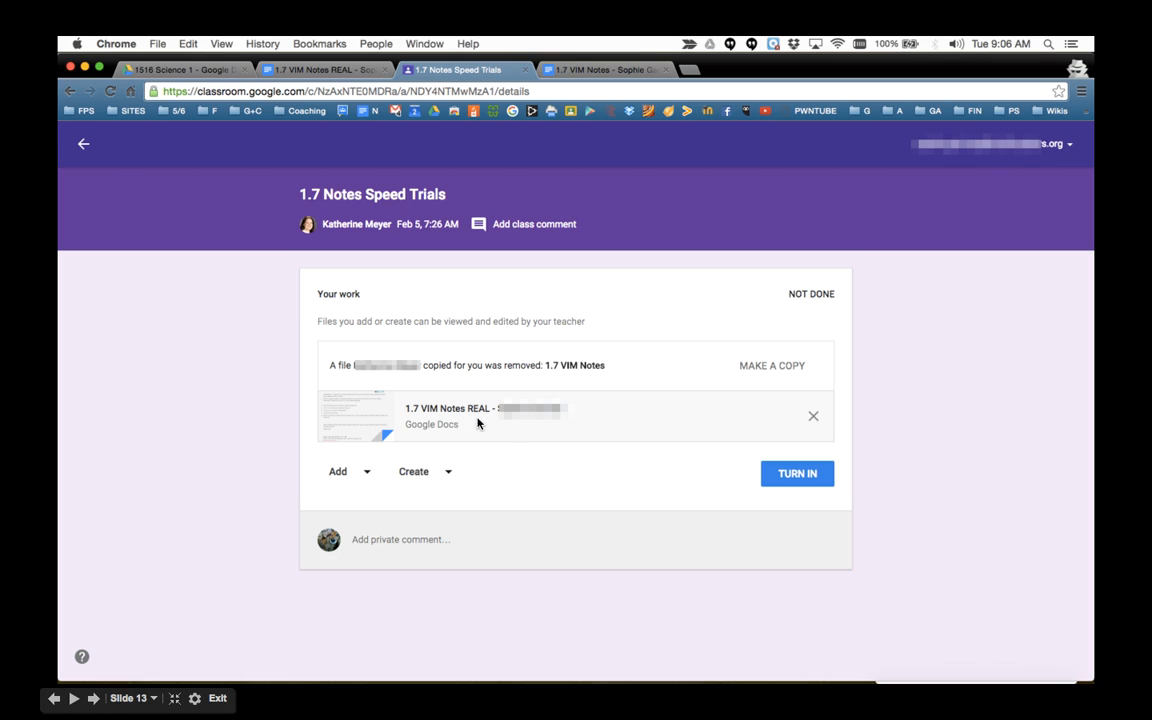
mouse_move(494, 432)
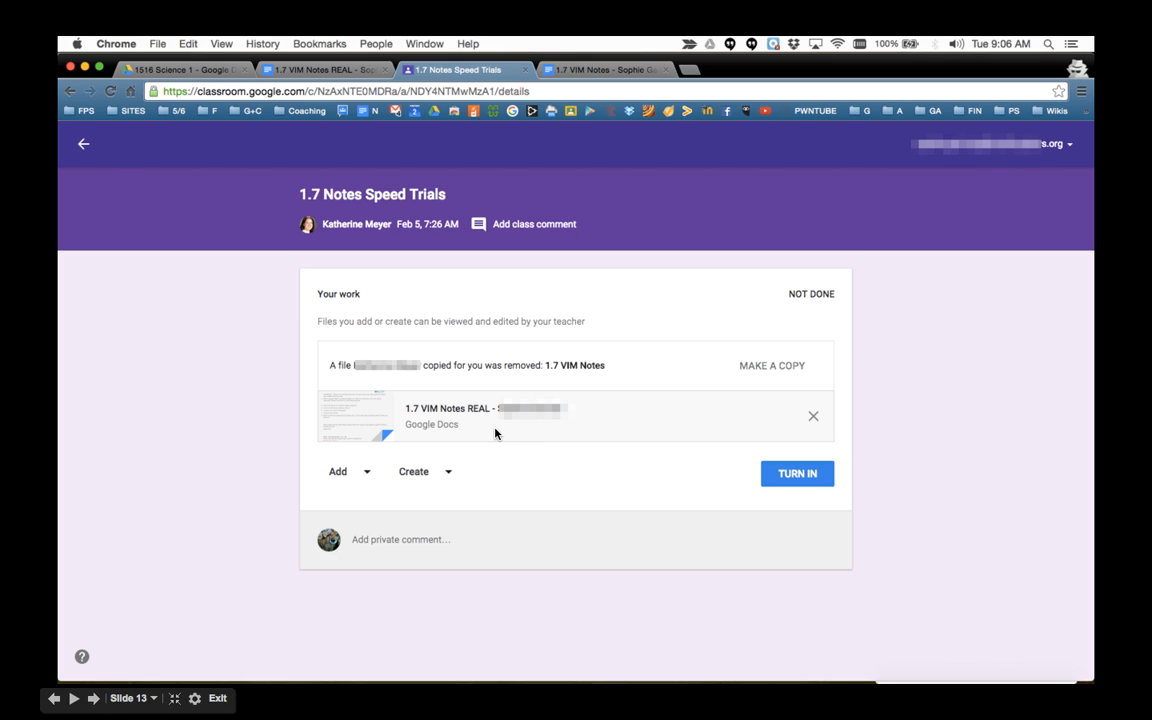
mouse_move(576, 480)
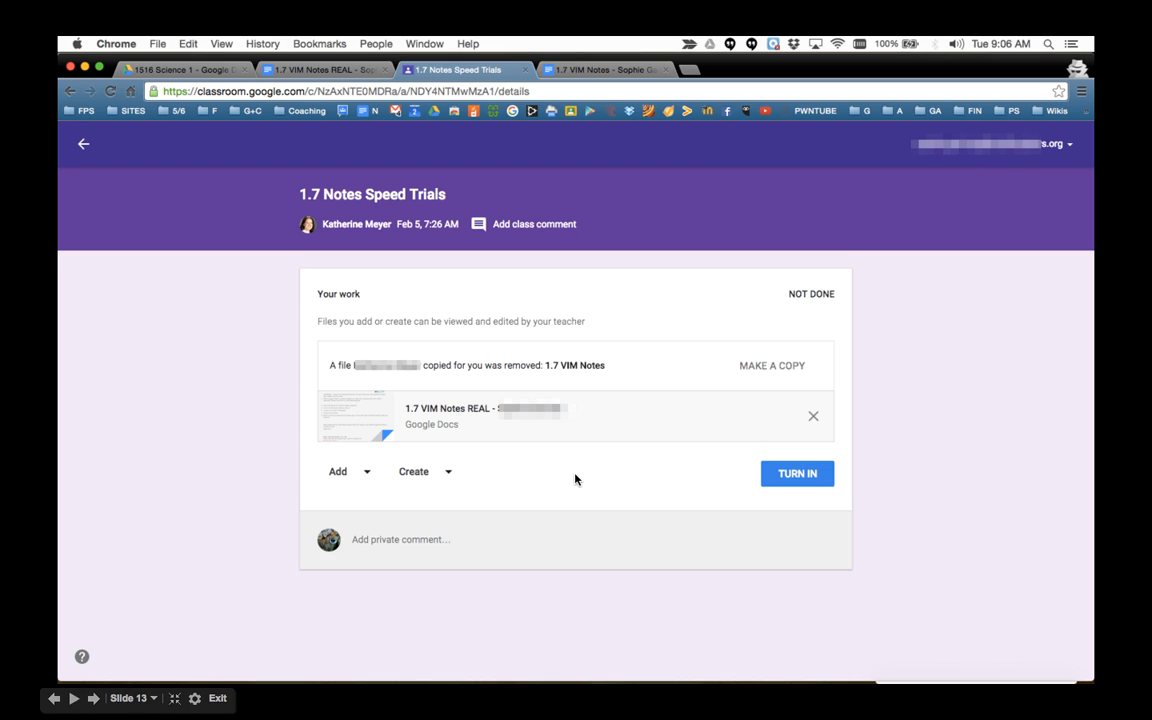
mouse_move(616, 462)
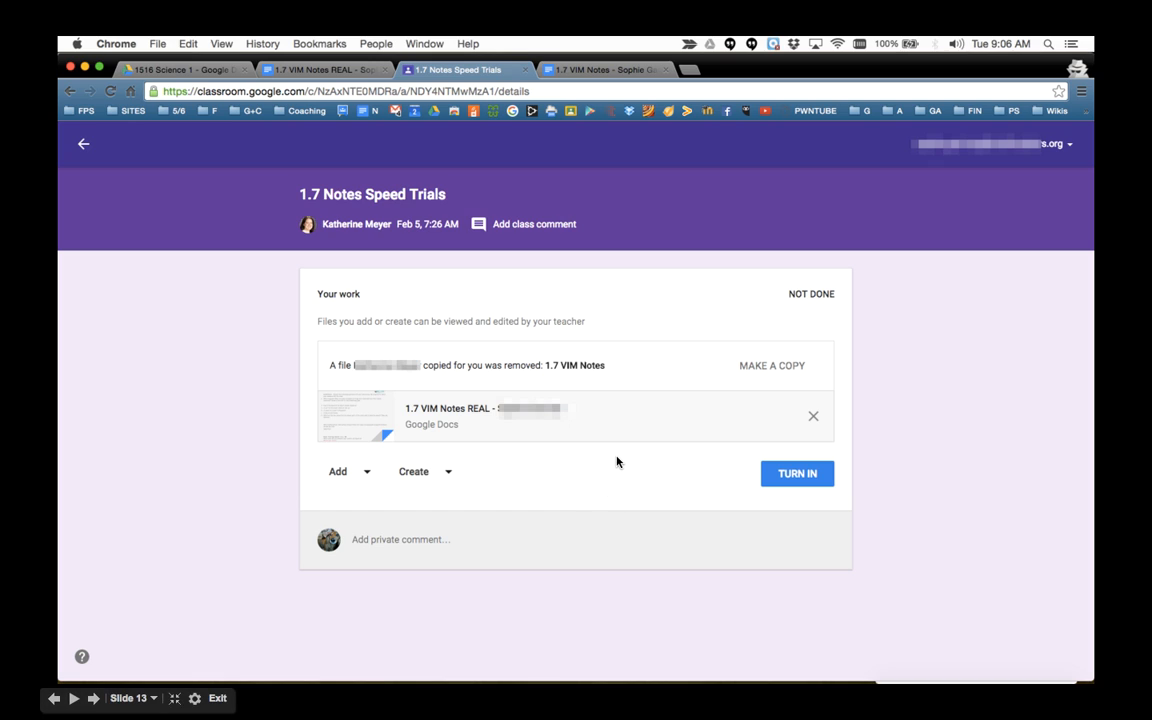